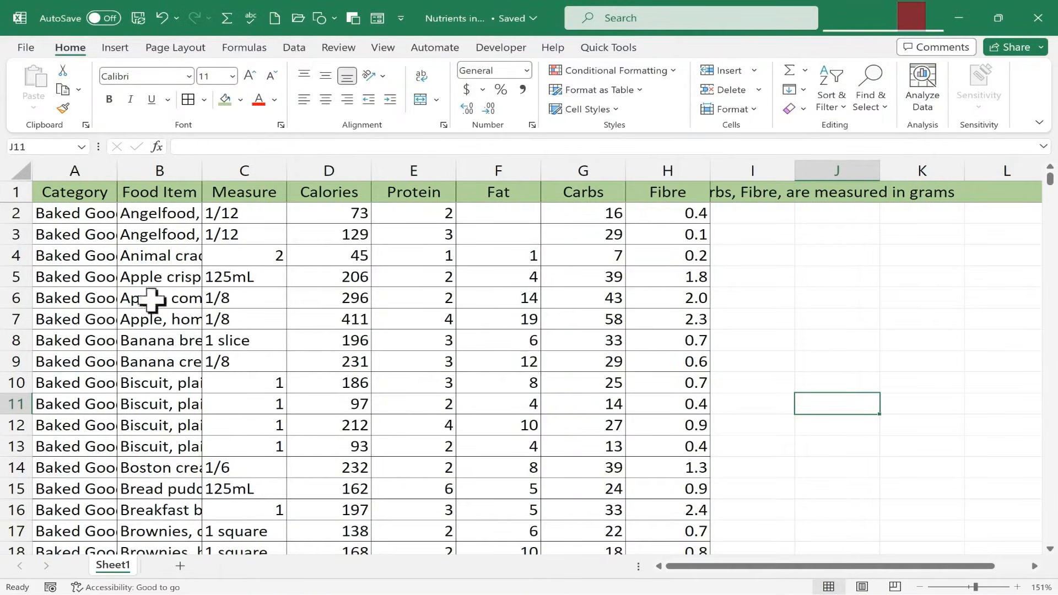
# Jump to the last Calories entry (row 1095) and show empty row 1096 below it.
pyautogui.scroll(-3)
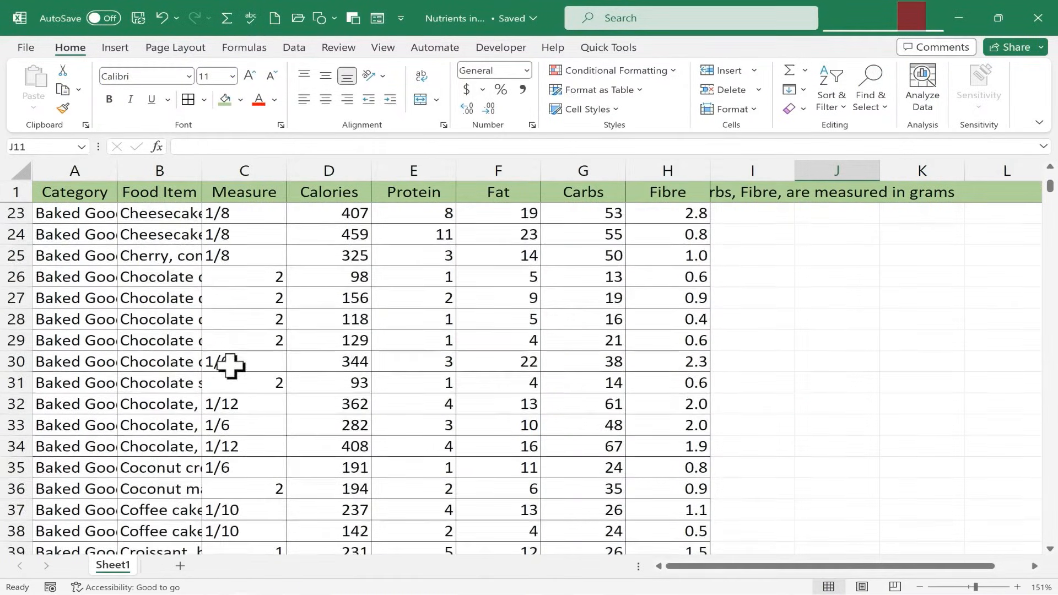
pyautogui.scroll(-3)
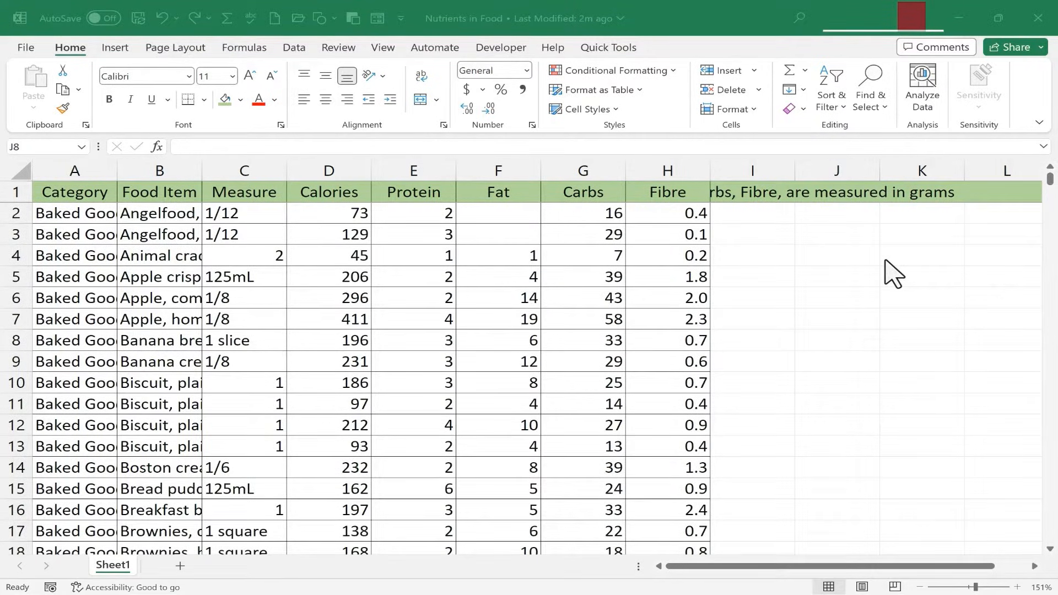
pyautogui.moveTo(387, 219)
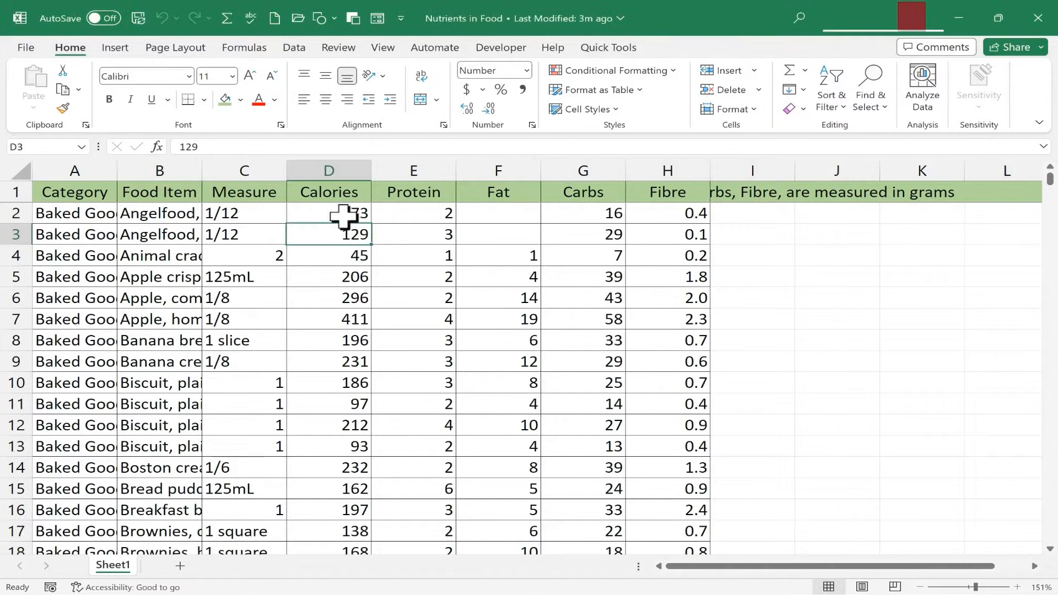
pyautogui.click(329, 213)
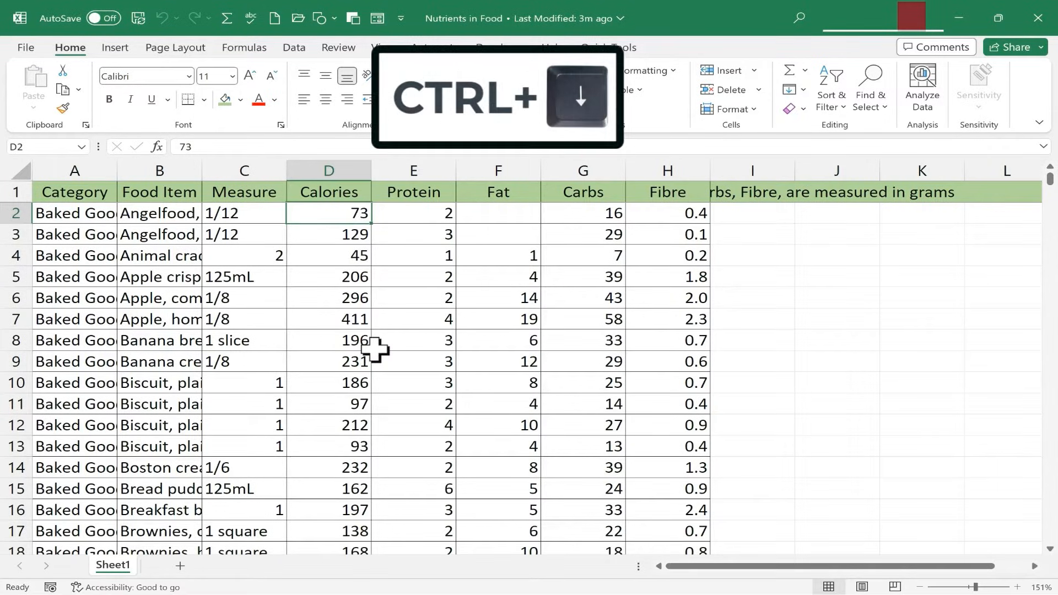
pyautogui.press('ctrl+Down')
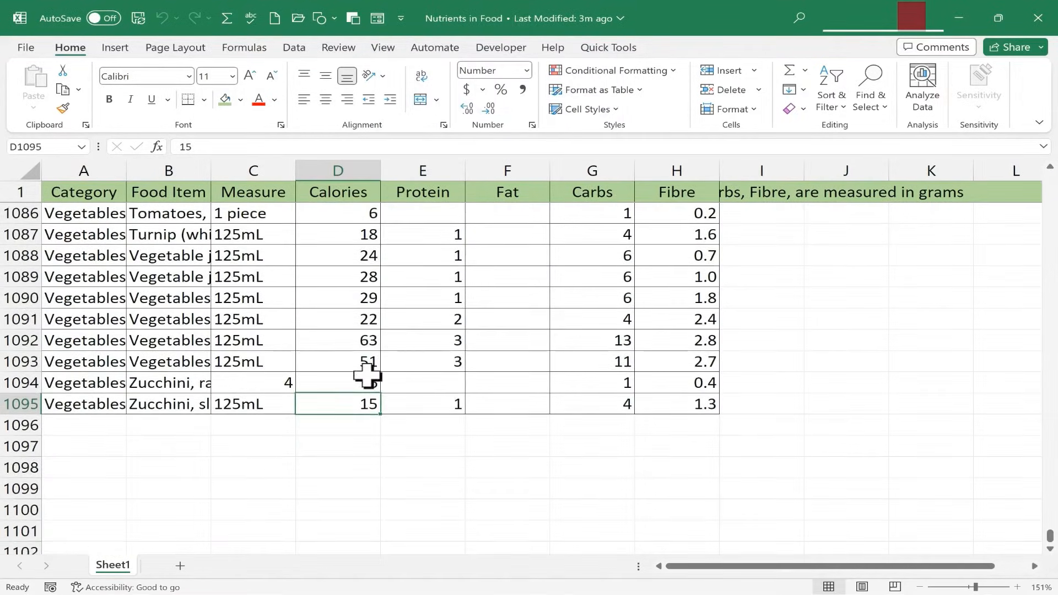
pyautogui.scroll(-3)
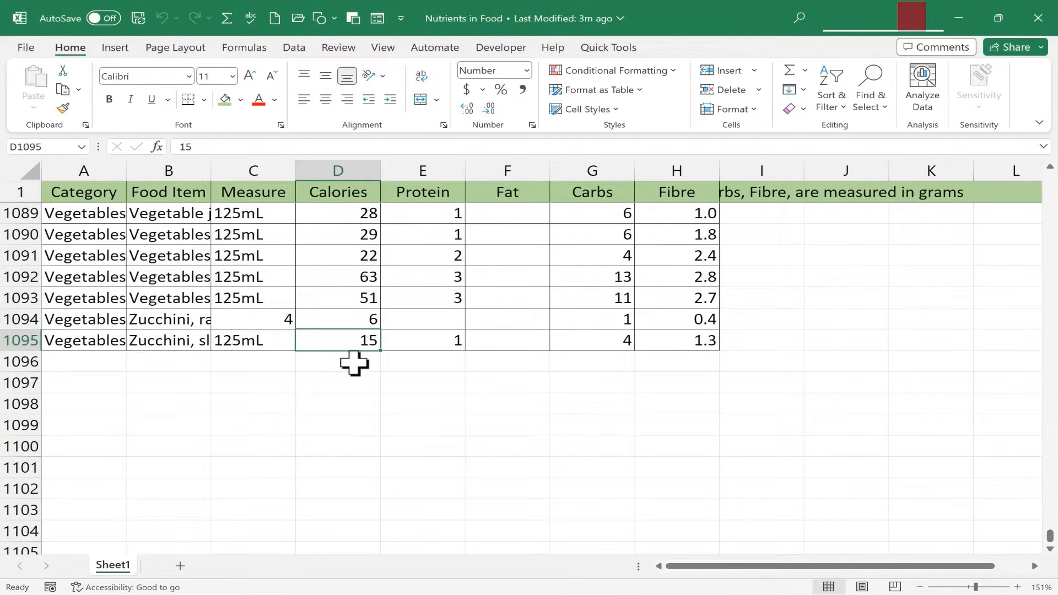
pyautogui.moveTo(540, 300)
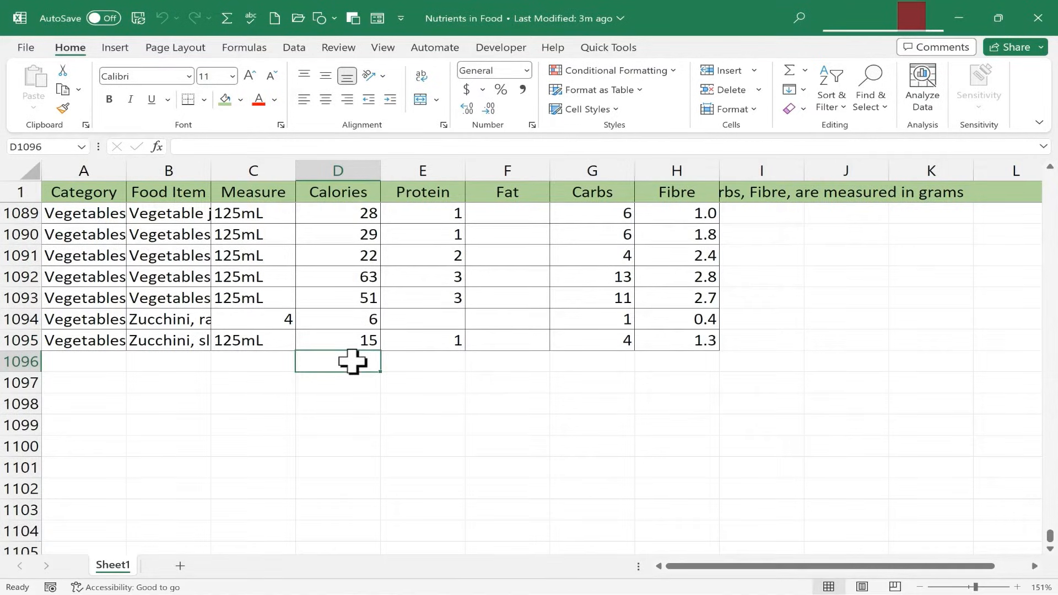
# Begin a =percentile formula in D1096 below the last Calories value.
pyautogui.write('=p')
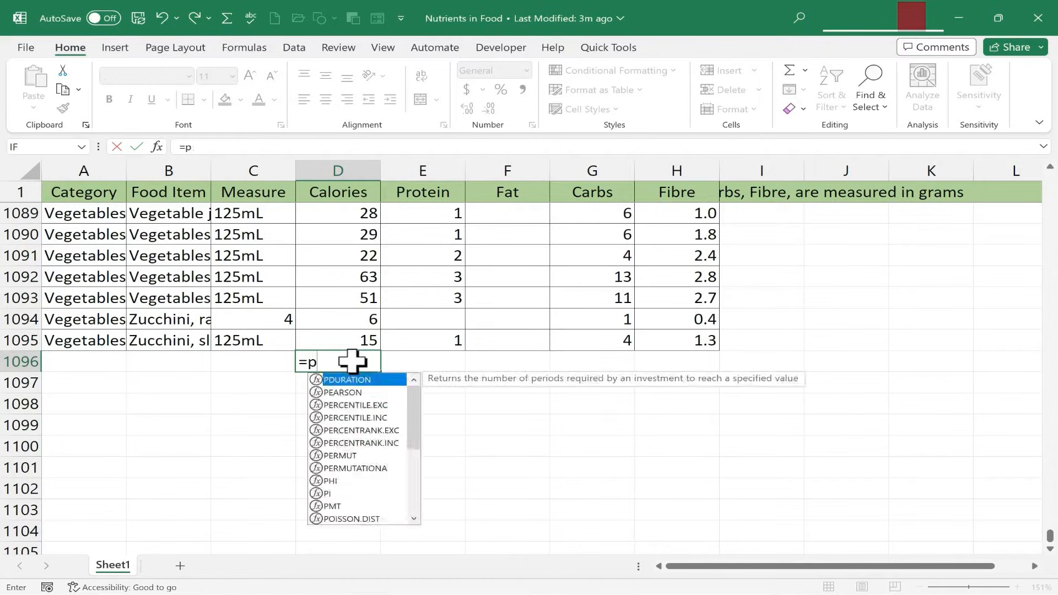
pyautogui.write('ercentile')
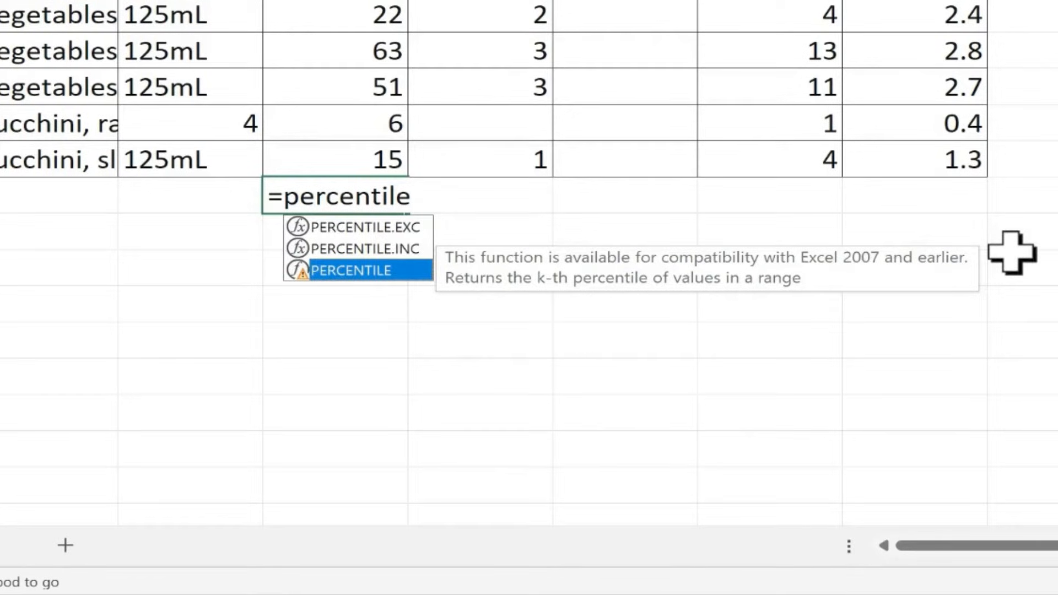
pyautogui.moveTo(364, 280)
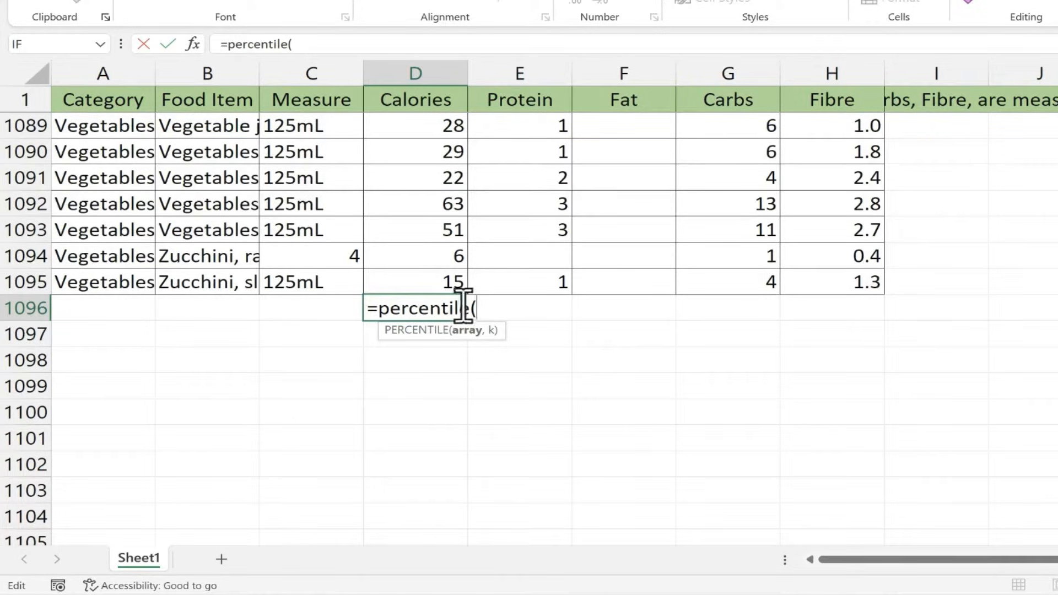
pyautogui.moveTo(472, 297)
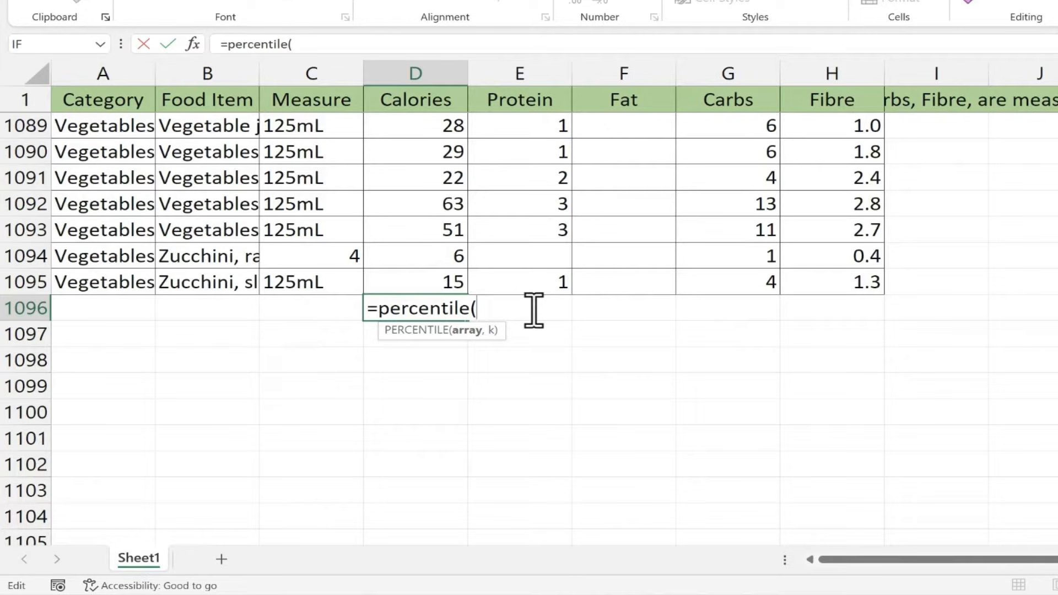
# Complete the formula as =PERCENTILE(D2:D1095,.90), correcting the percentile argument.
pyautogui.write('d')
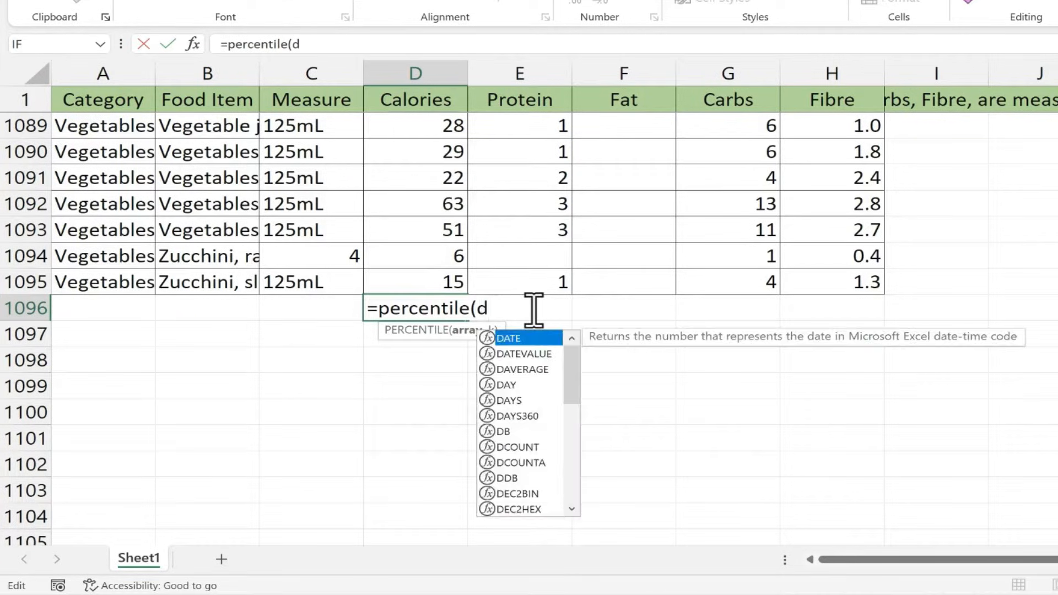
pyautogui.write('2:')
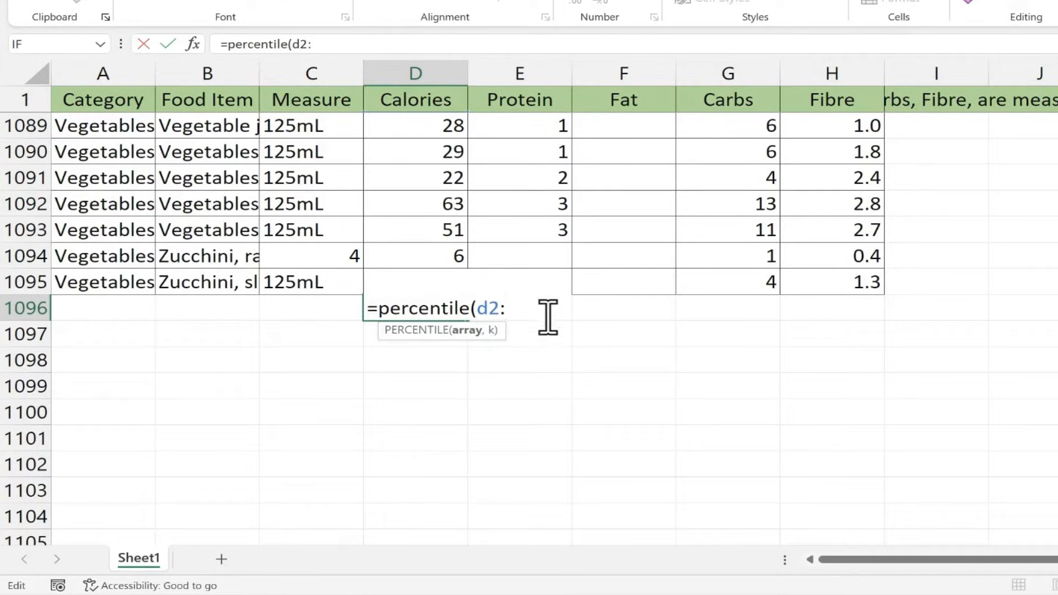
pyautogui.write('d1095')
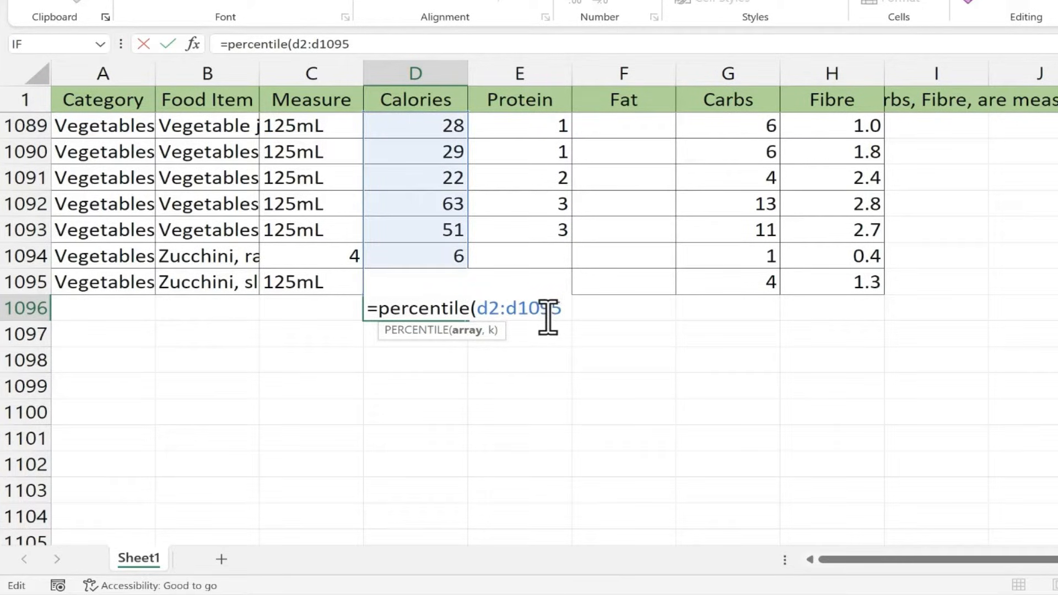
pyautogui.write(',')
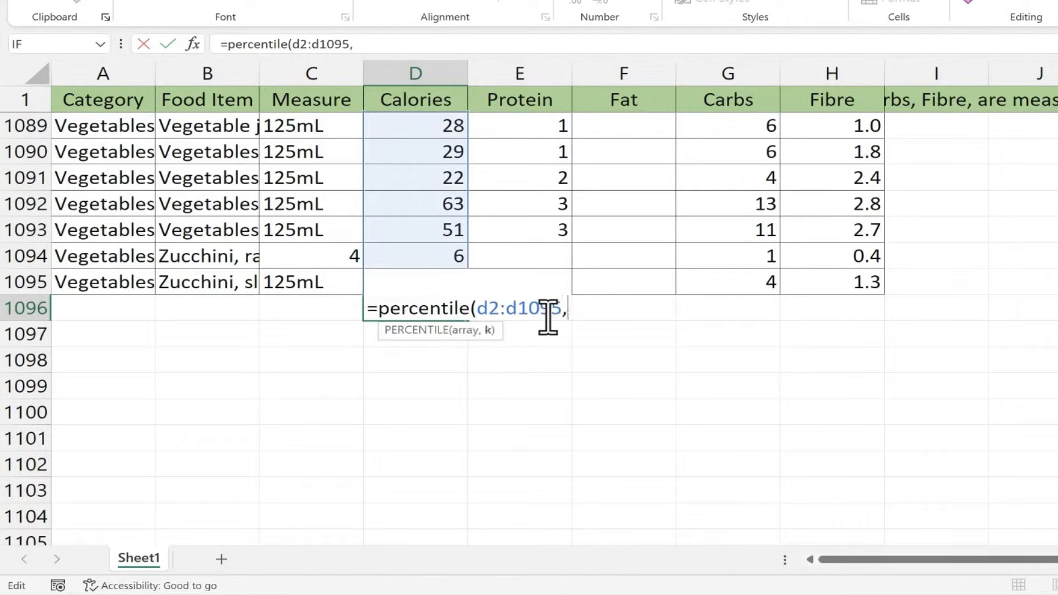
pyautogui.moveTo(496, 351)
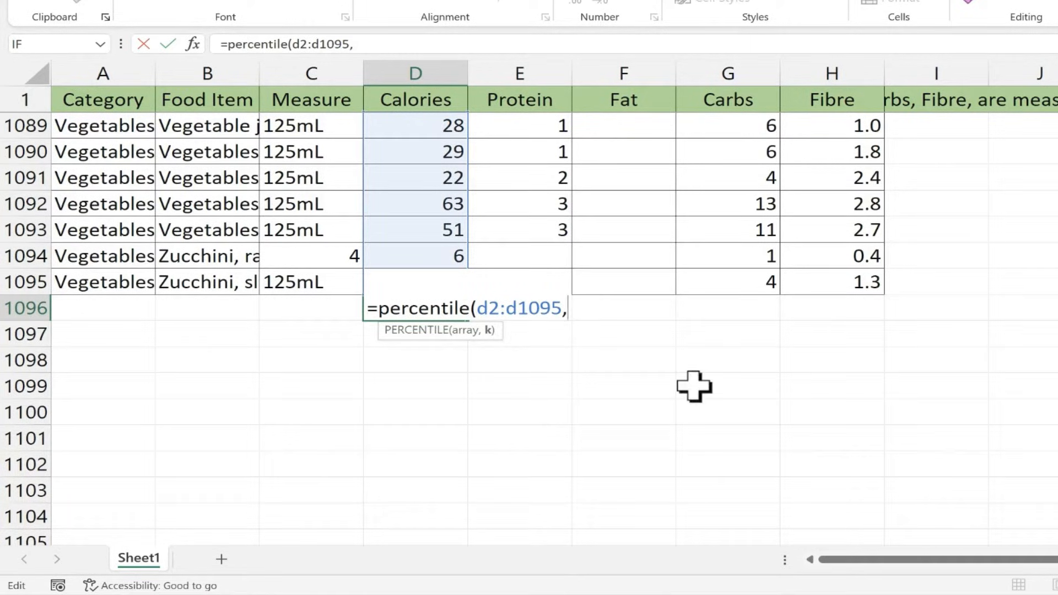
pyautogui.write('9')
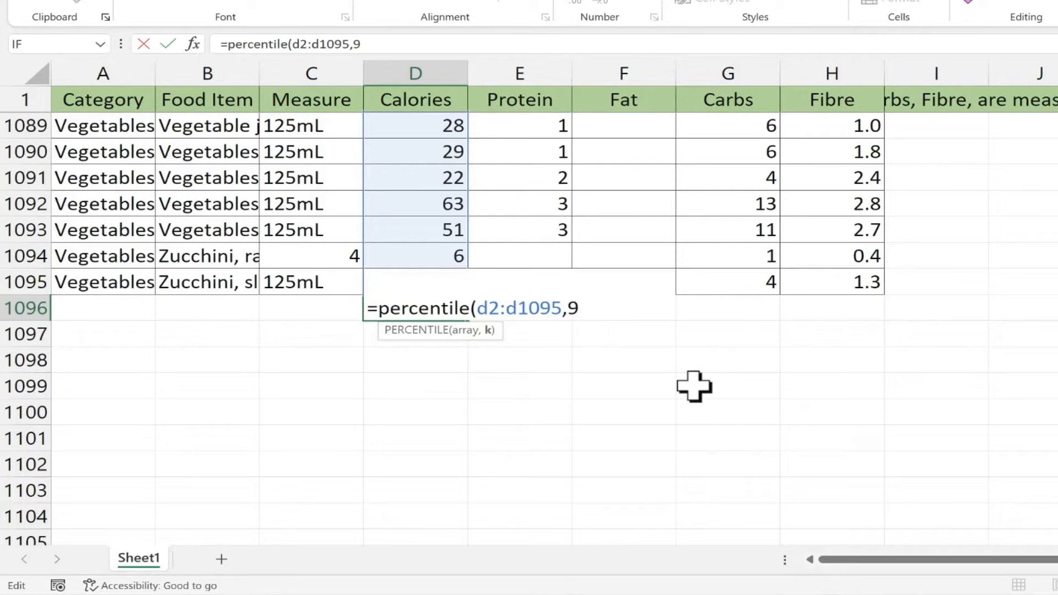
pyautogui.write('0%)')
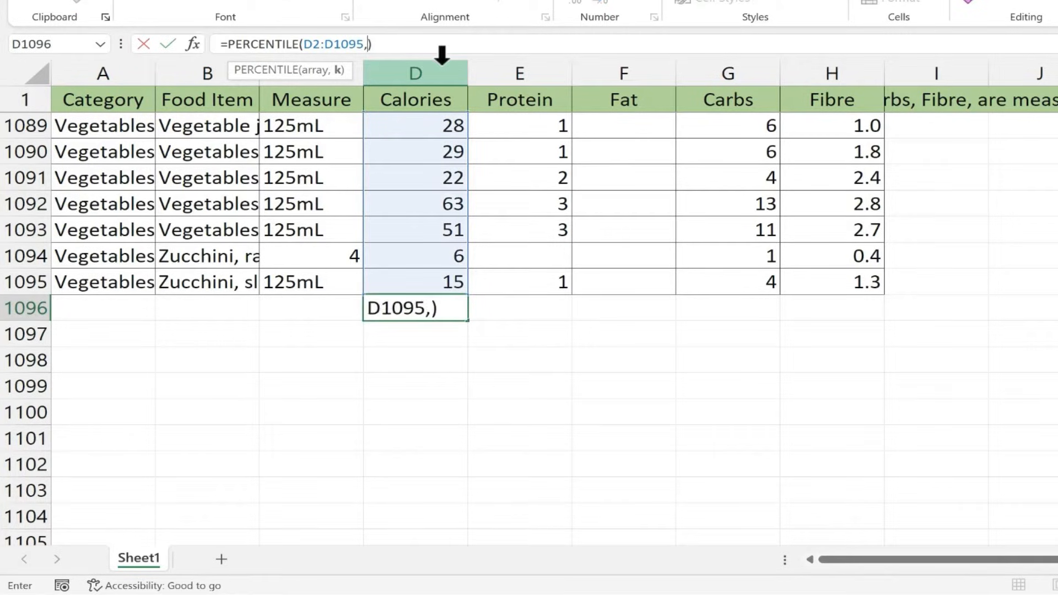
pyautogui.write('.9')
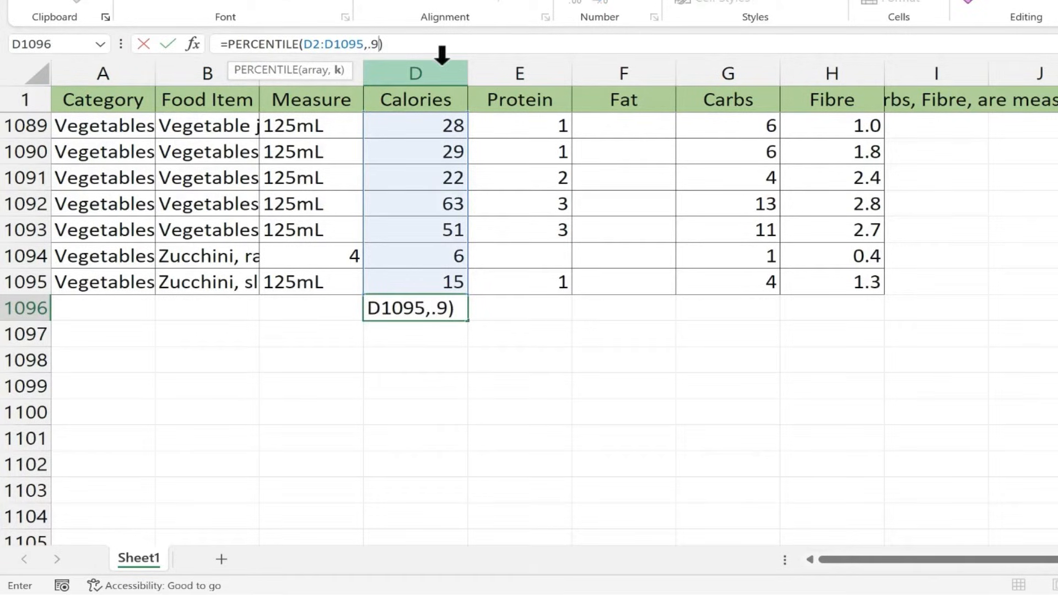
pyautogui.write('0')
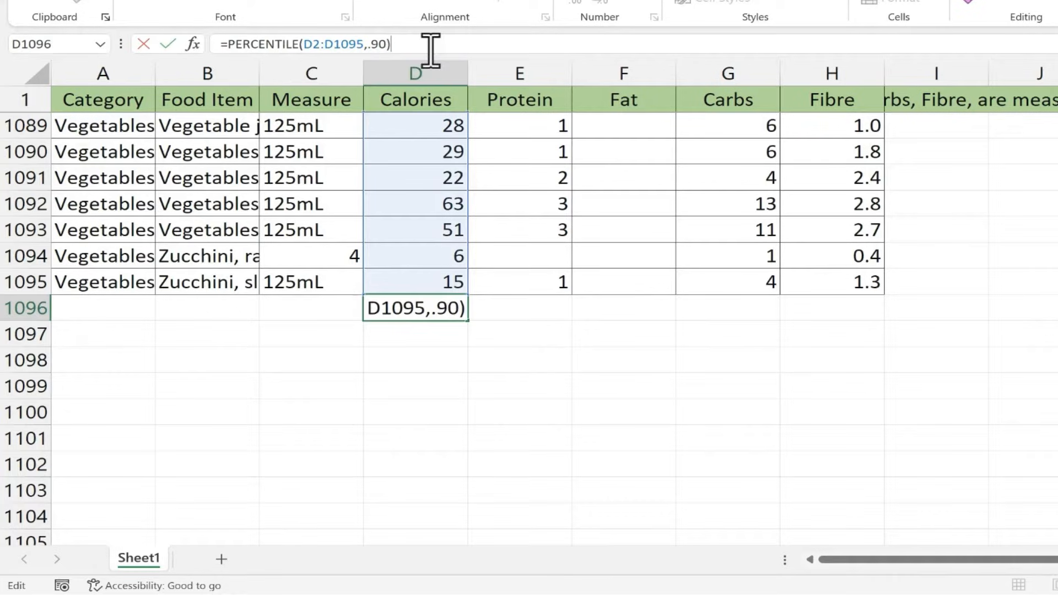
pyautogui.press('Enter')
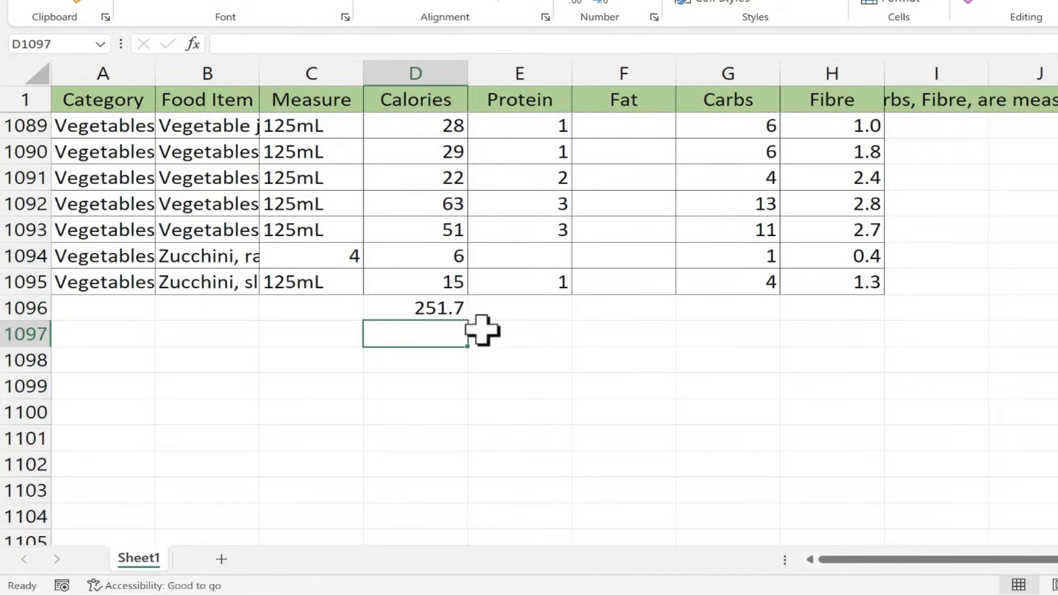
pyautogui.write('=PERCENTILE(D2:D1095,0.9)')
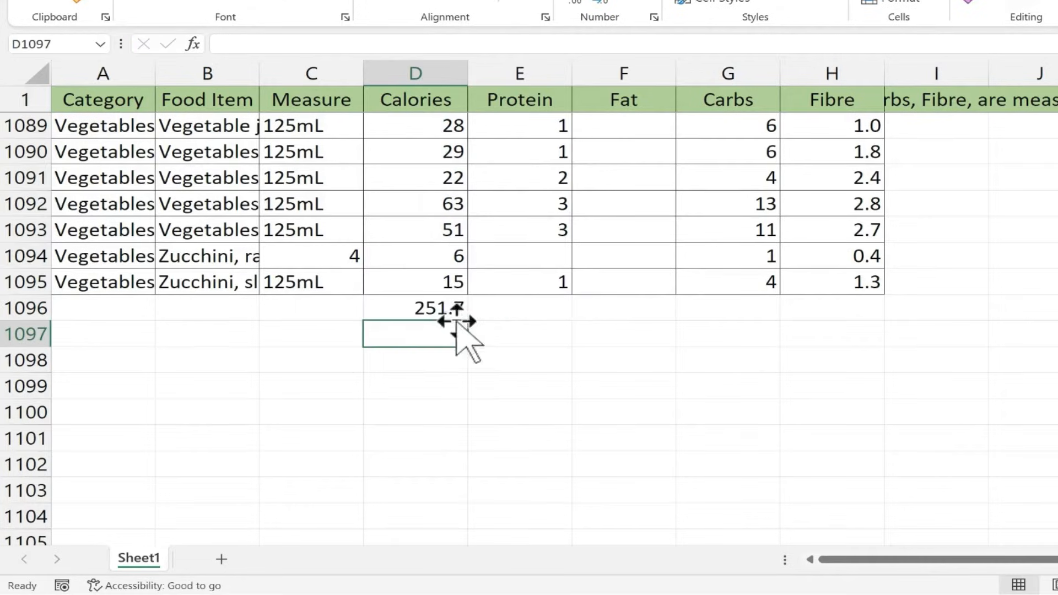
pyautogui.click(415, 307)
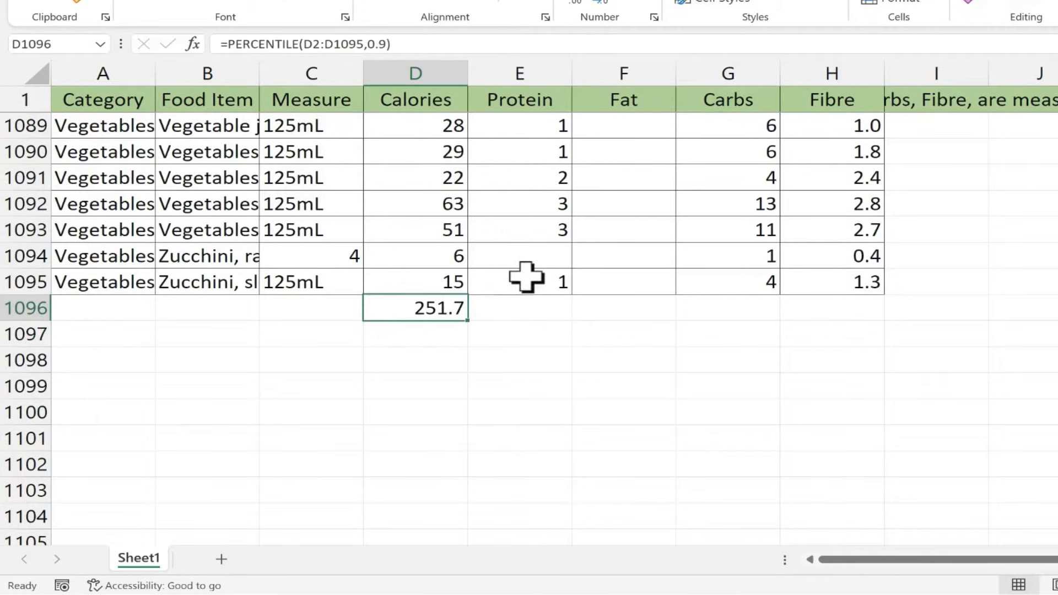
pyautogui.moveTo(536, 93)
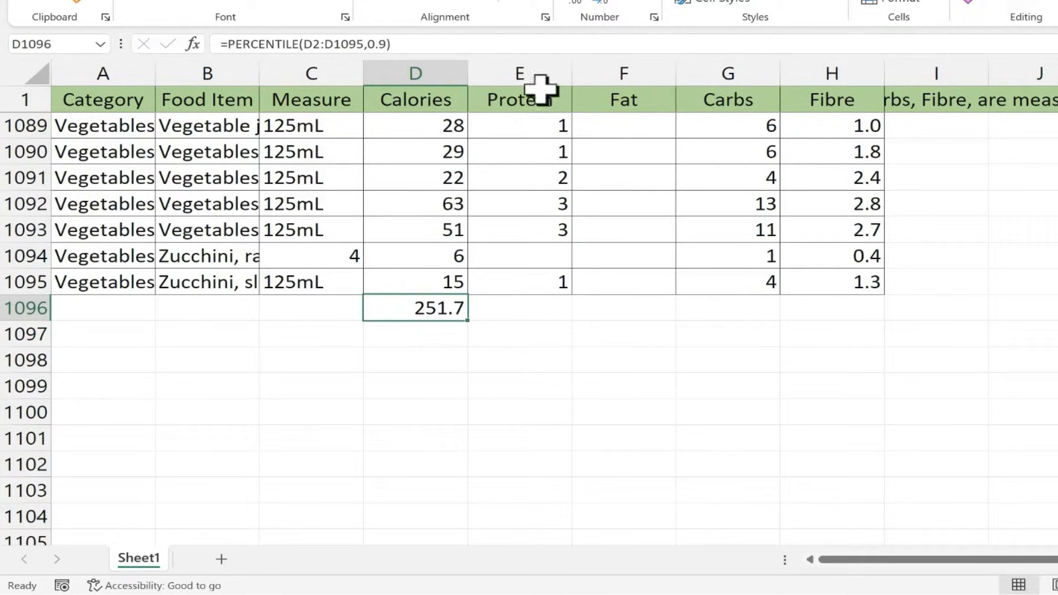
pyautogui.moveTo(657, 300)
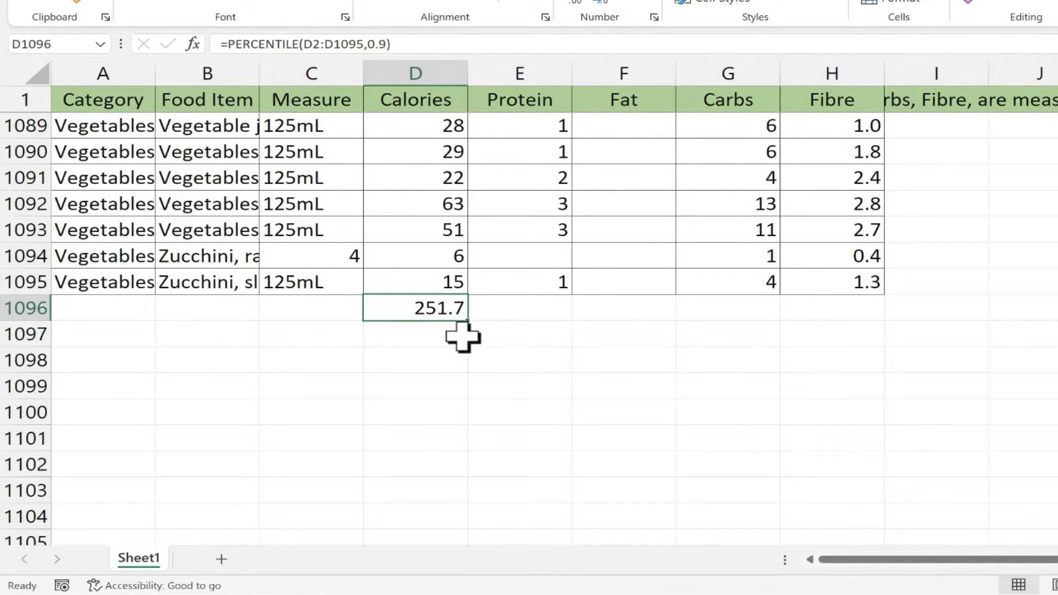
pyautogui.moveTo(469, 337)
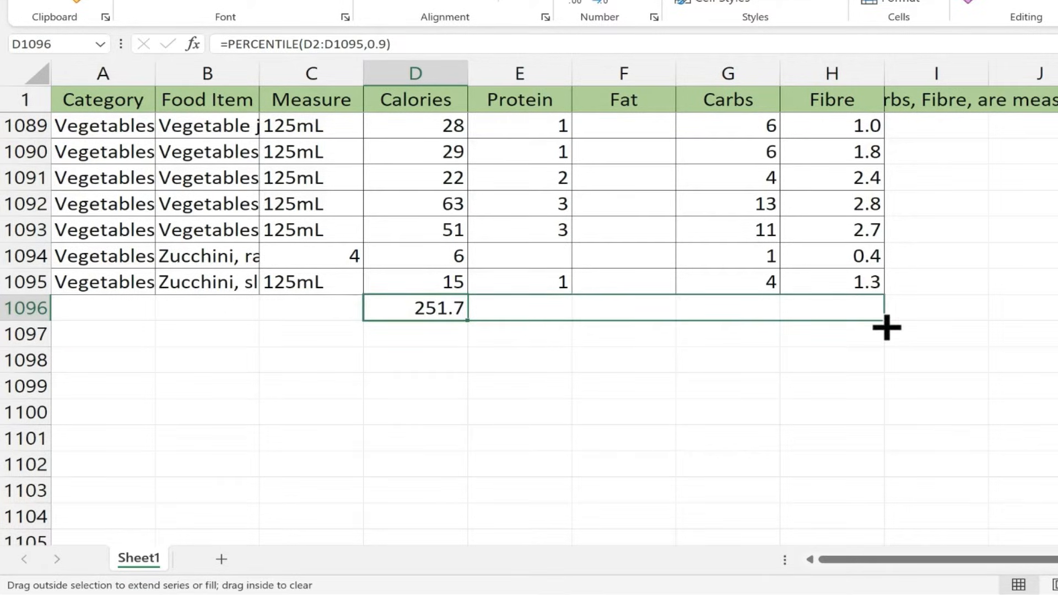
# Fill the D1096 percentile formula right to H1096, giving 21, 16, 35 and 5.
pyautogui.moveTo(887, 328); pyautogui.dragTo(877, 307)
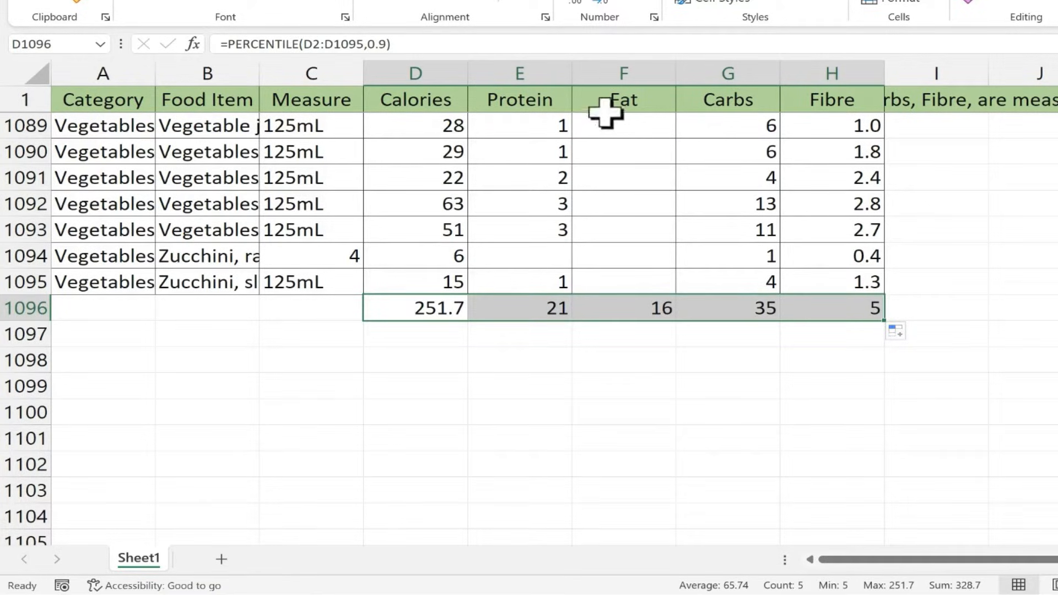
pyautogui.moveTo(817, 308)
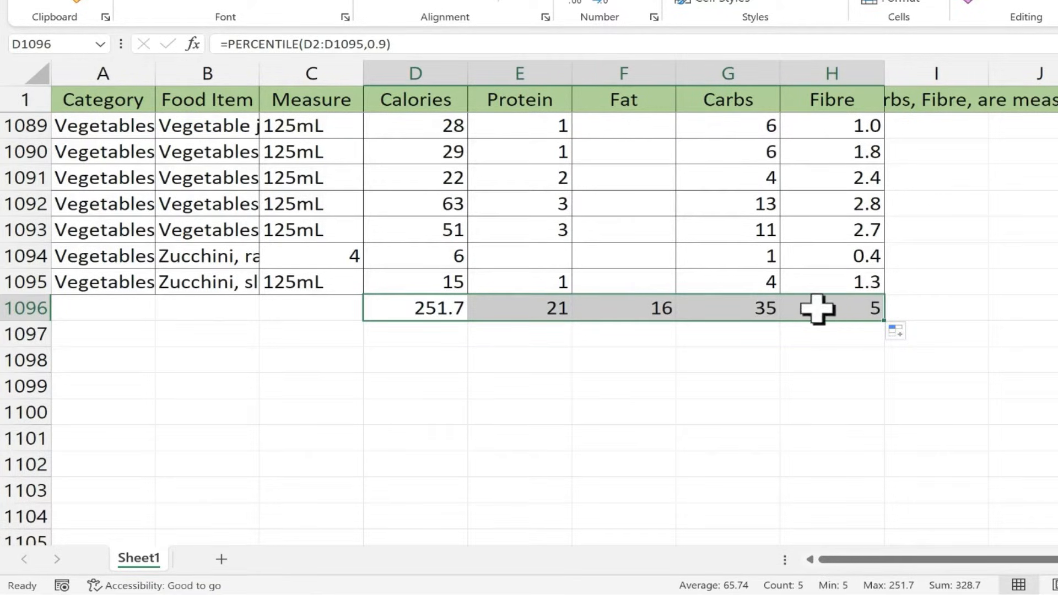
pyautogui.click(415, 307)
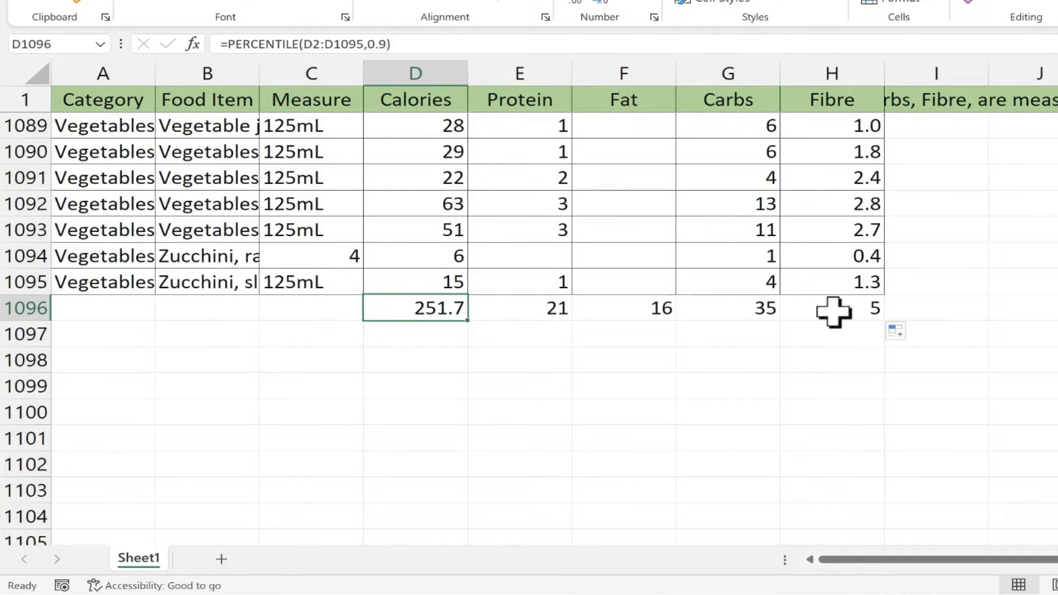
pyautogui.moveTo(459, 99)
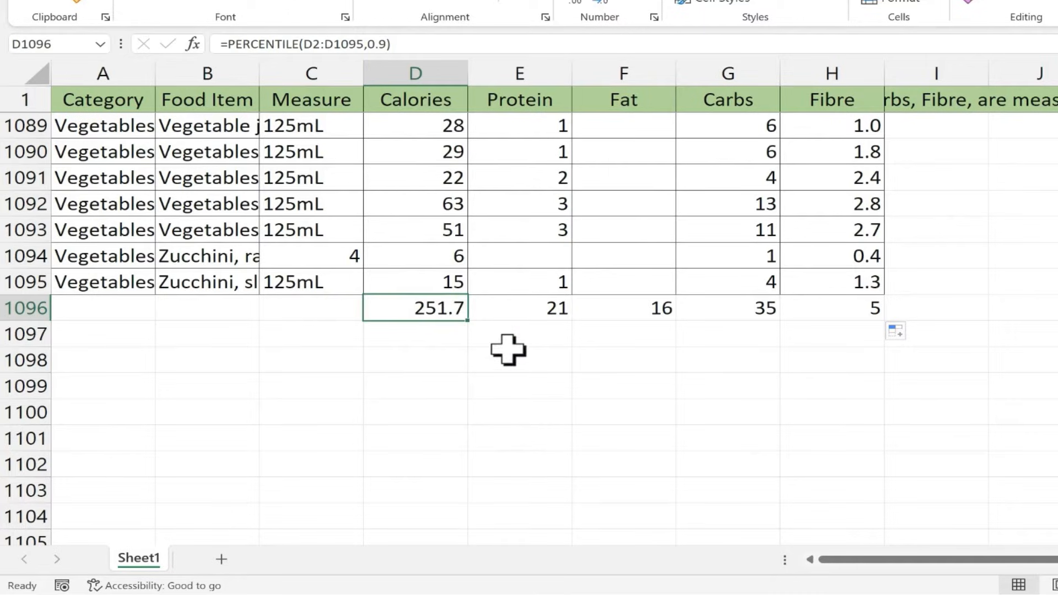
pyautogui.click(519, 308)
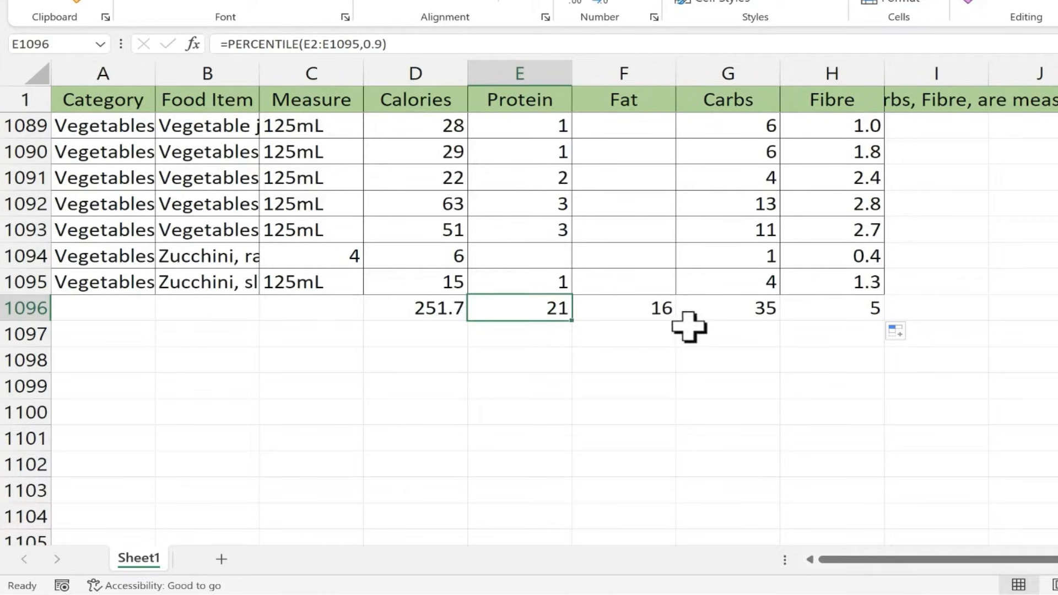
pyautogui.click(310, 307)
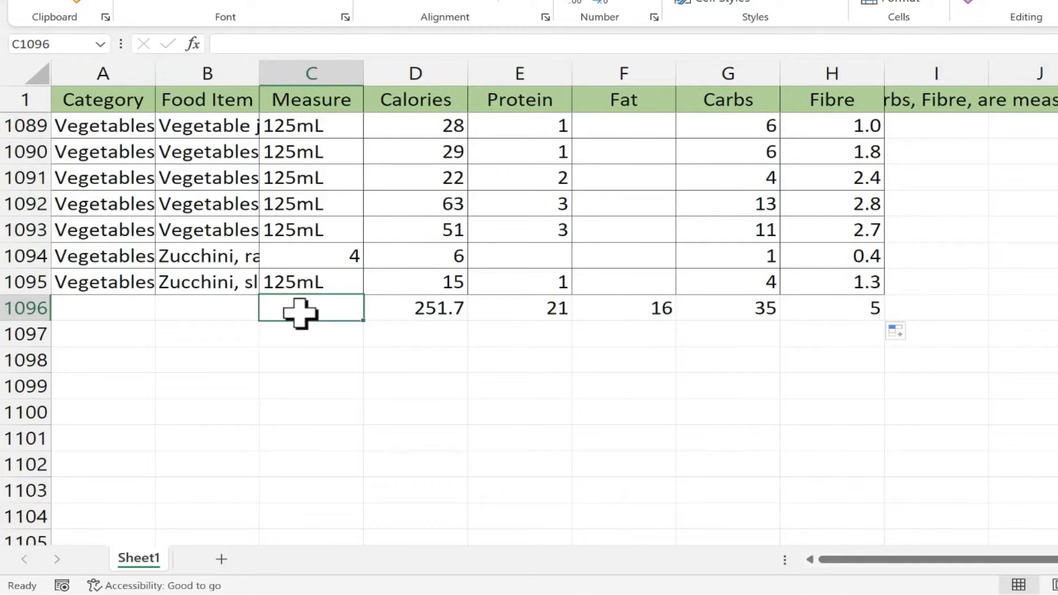
# Label C1096 '90th Percentiles:' and autofit column C to fit it.
pyautogui.write('90th Percentiles:')
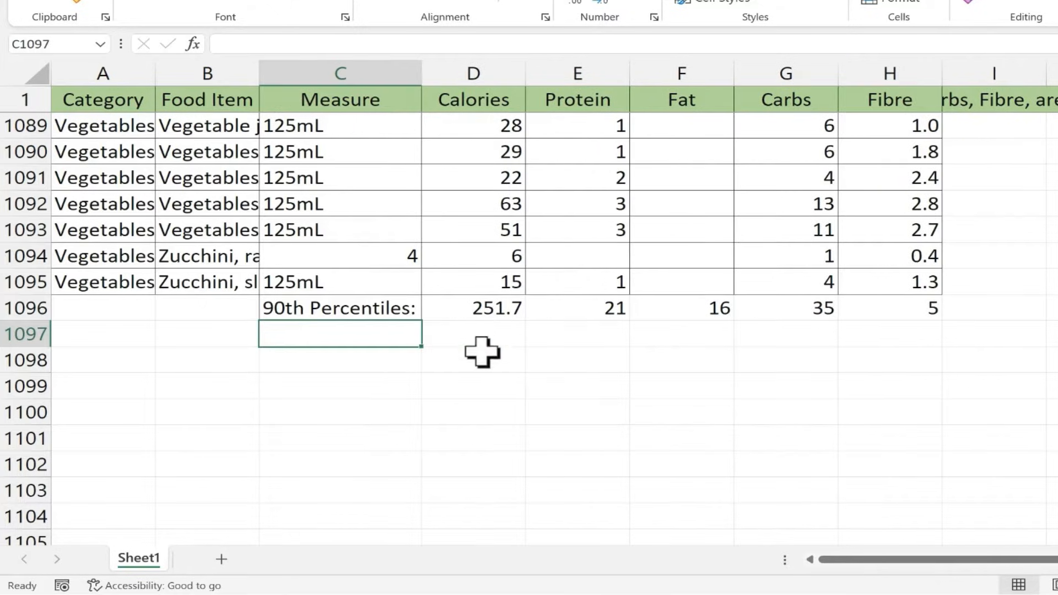
pyautogui.click(474, 385)
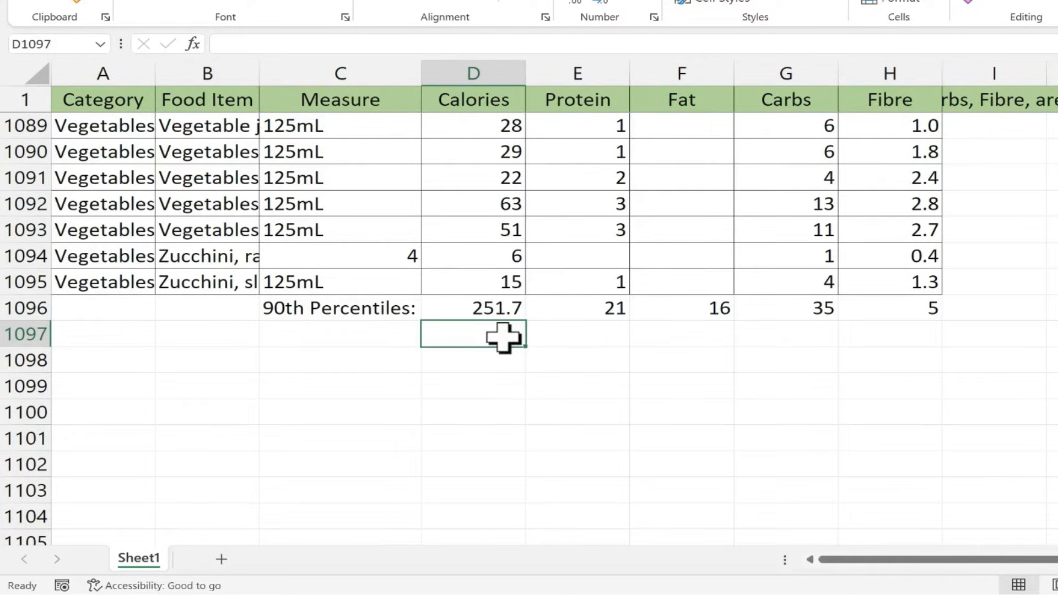
# Enter =PERCENTILE.EXC(D2:D1095,0.9) in D1097 and fill it across to H1097.
pyautogui.write('=per')
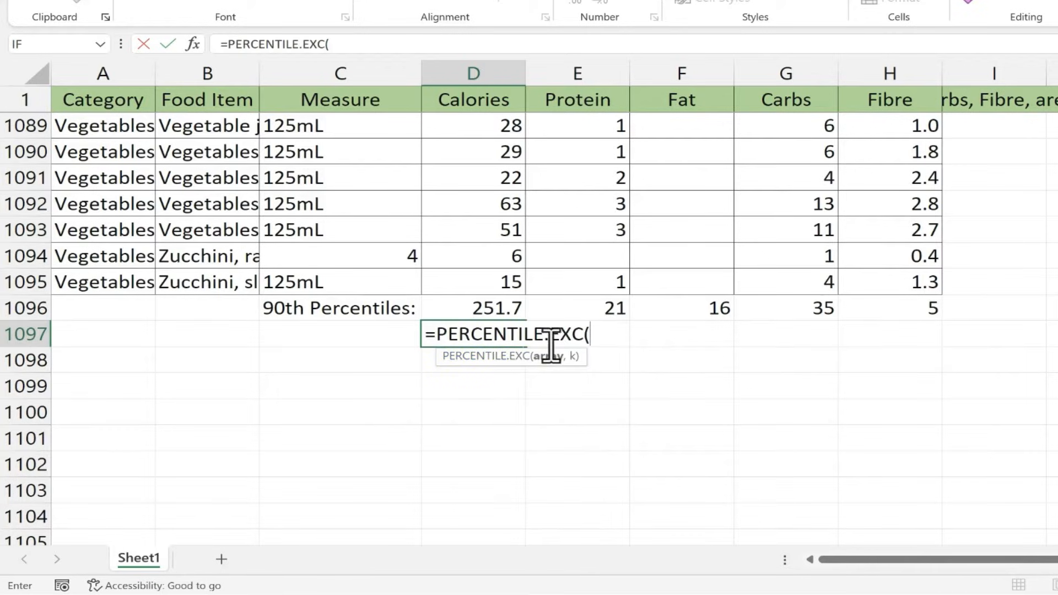
pyautogui.moveTo(456, 384)
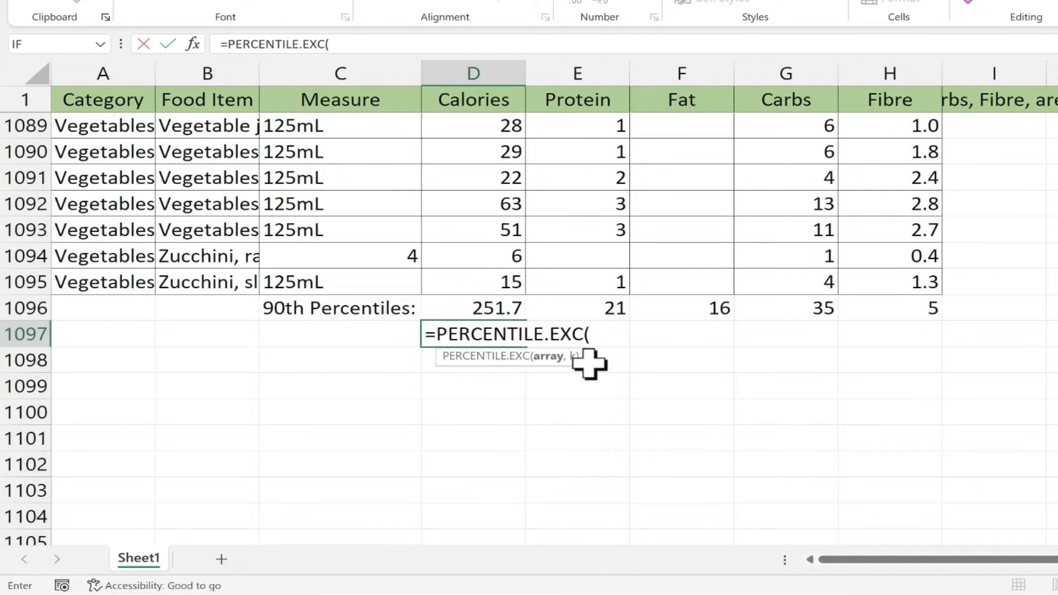
pyautogui.moveTo(632, 349)
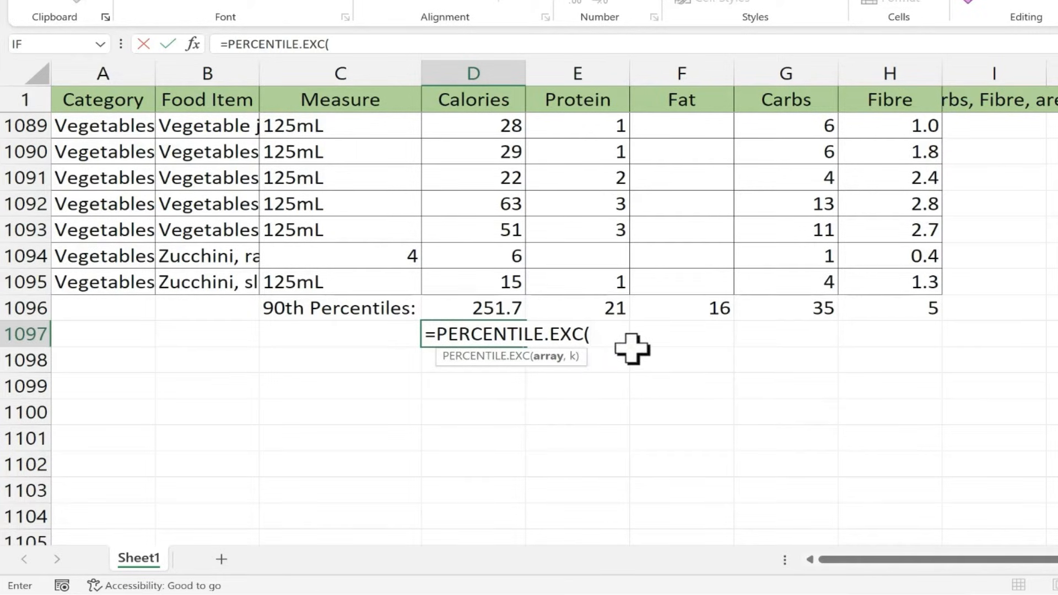
pyautogui.write('d2:d1095,)')
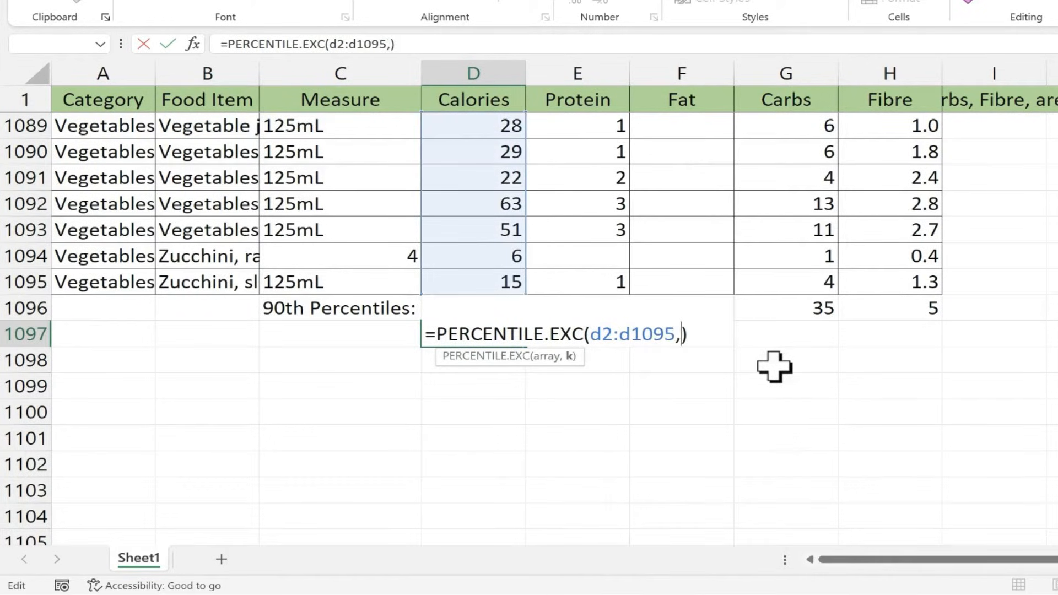
pyautogui.write('0')
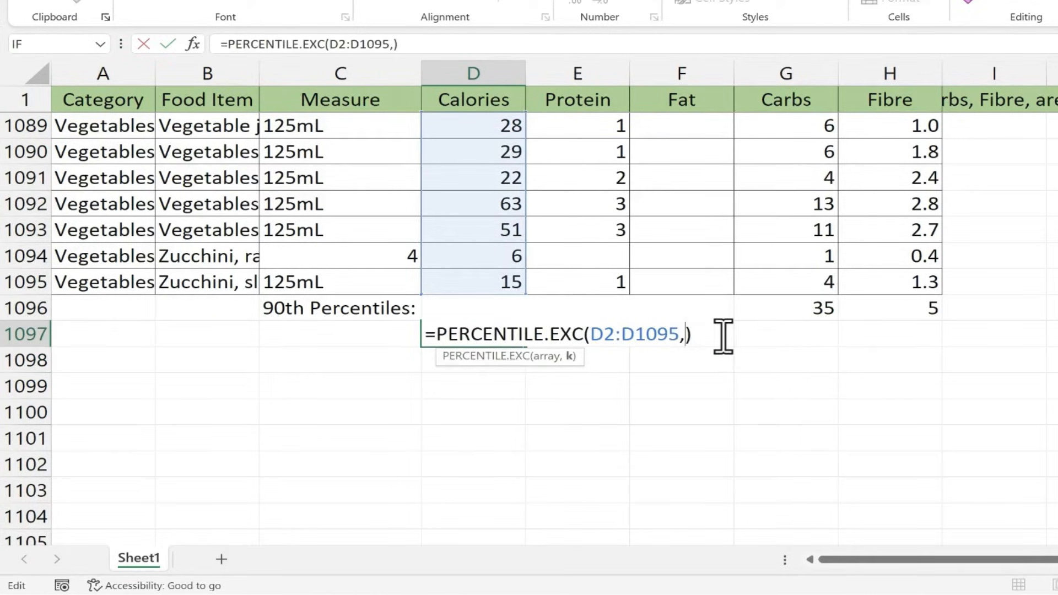
pyautogui.write('.9')
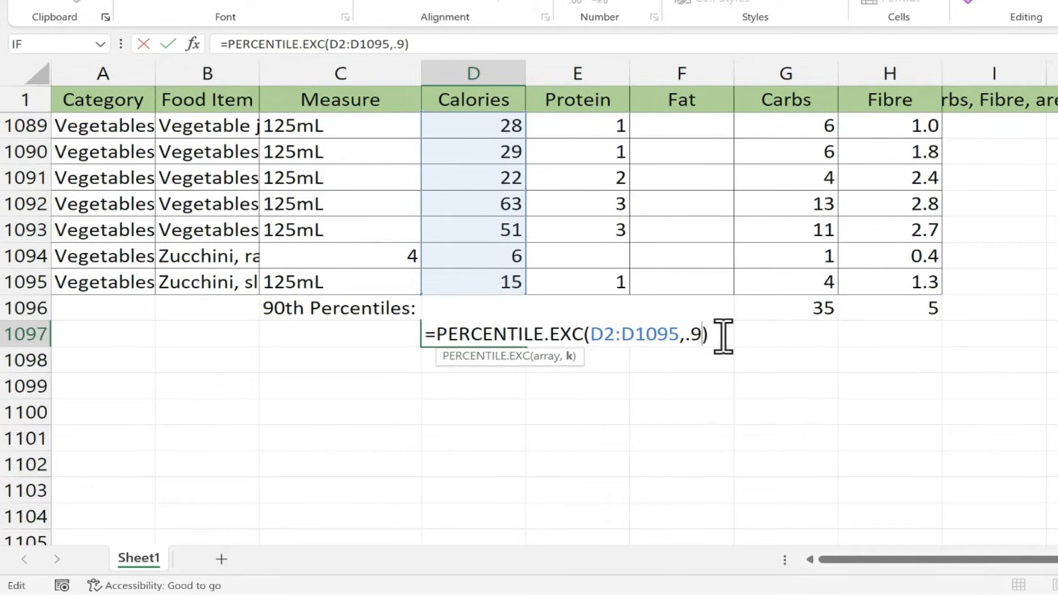
pyautogui.press('enter')
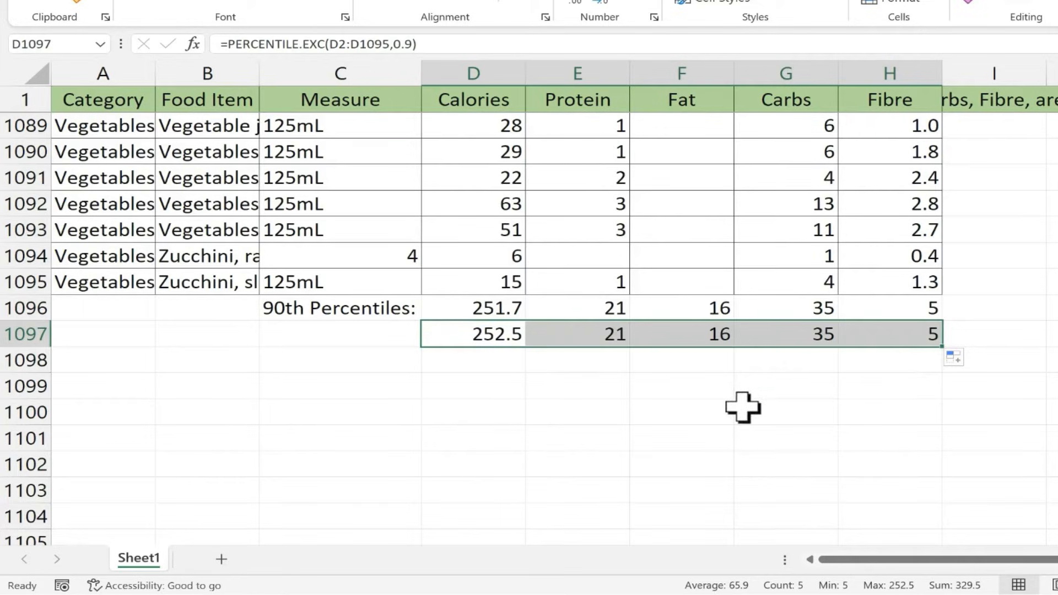
# Enter =PERCENTILE.INC(D2:D1095,90%) in D1098, fill across, and label rows Exclusive and Inclusive.
pyautogui.click(472, 359)
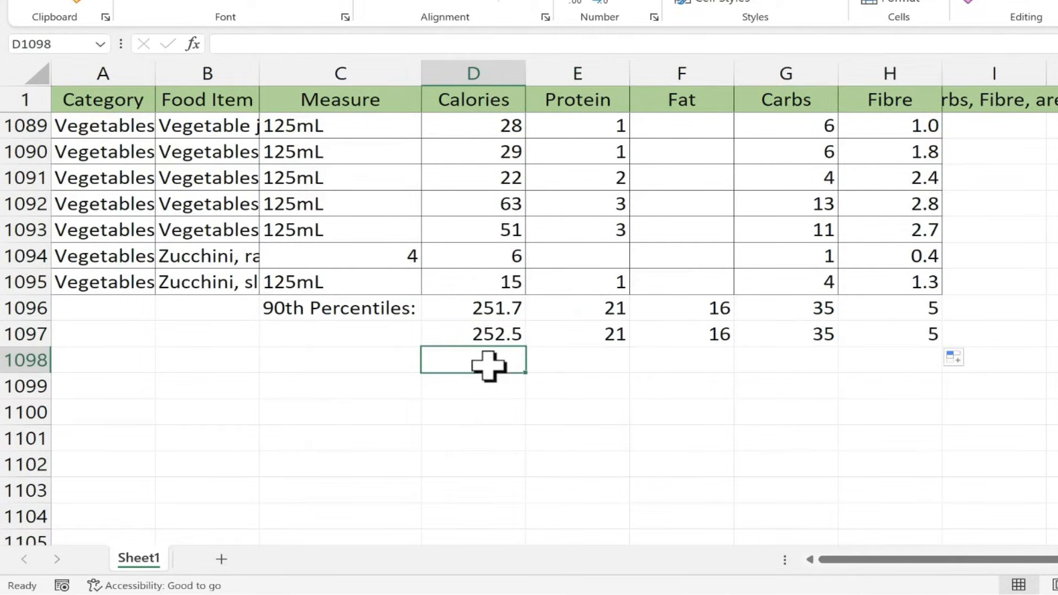
pyautogui.write('=per')
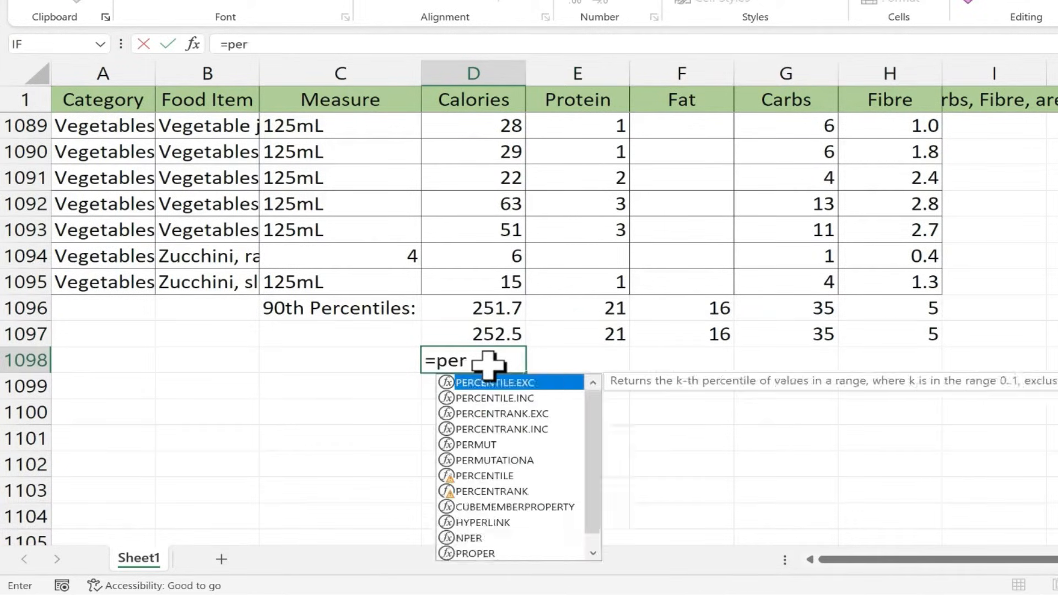
pyautogui.write('centile.')
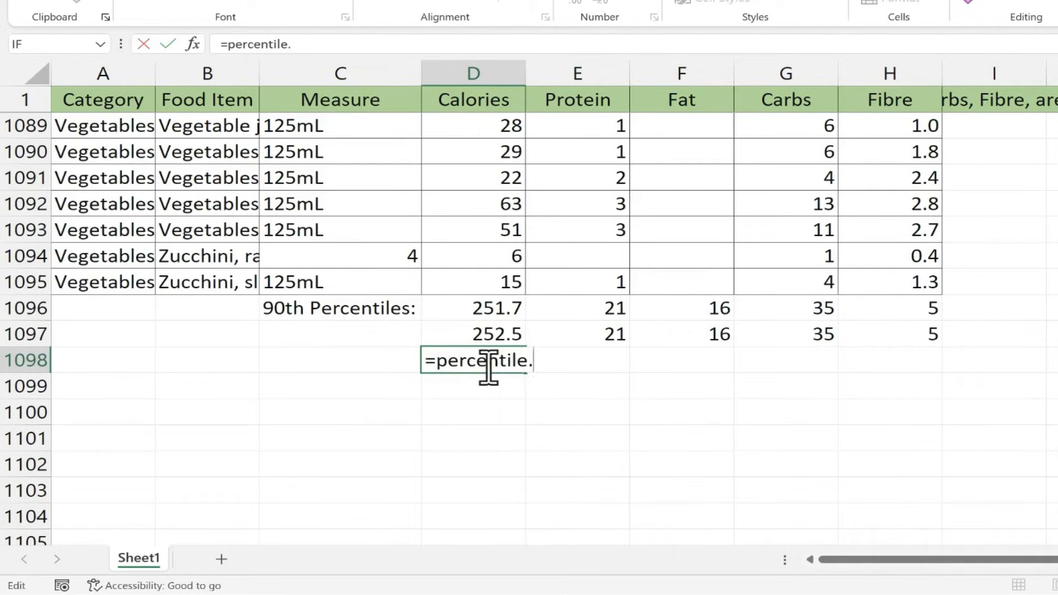
pyautogui.write('inc(')
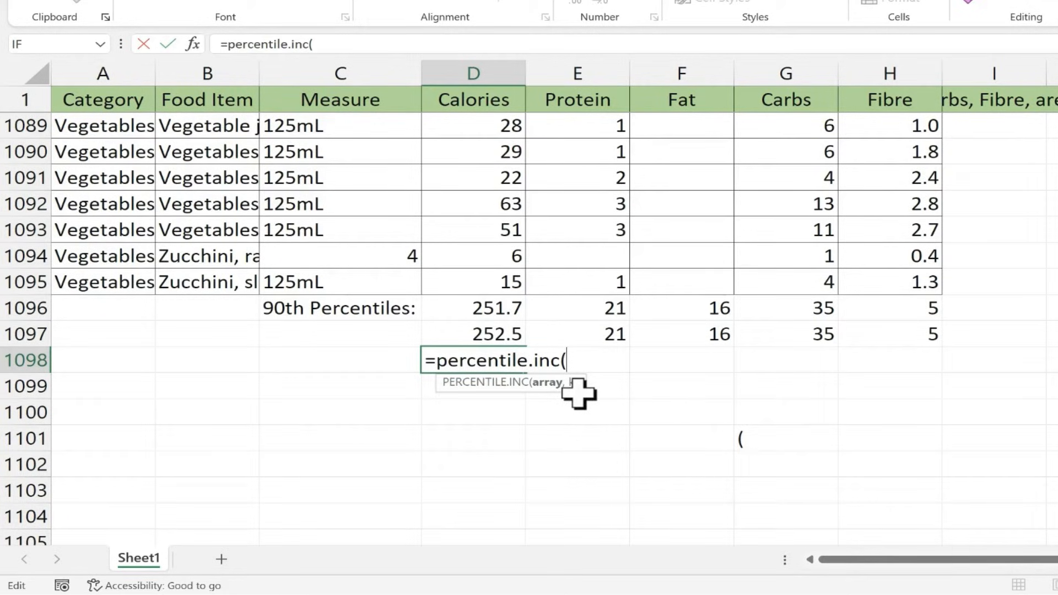
pyautogui.write('d2:d1095,')
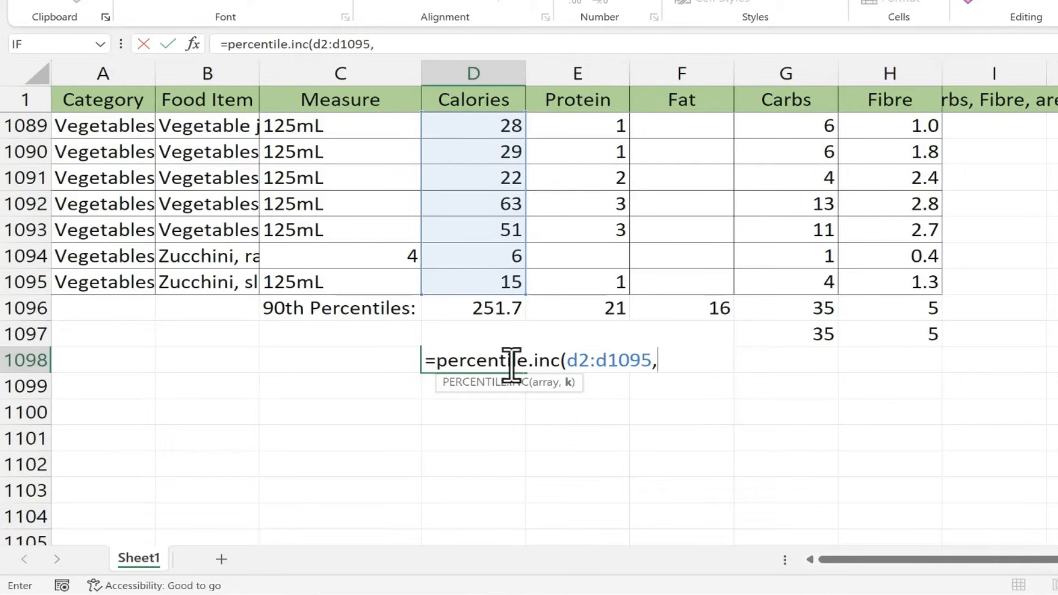
pyautogui.write('90%')
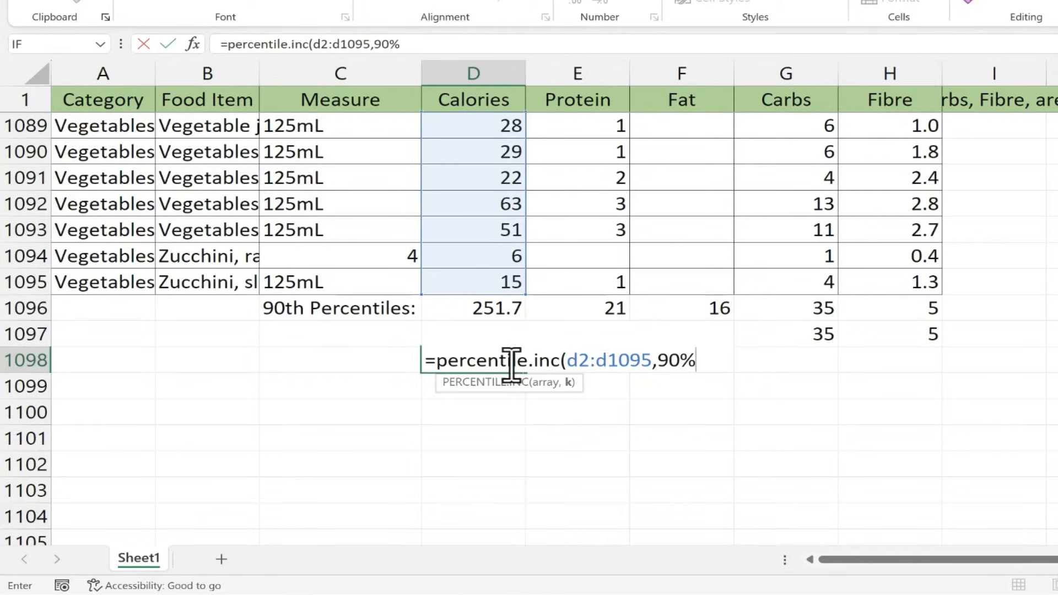
pyautogui.write(')')
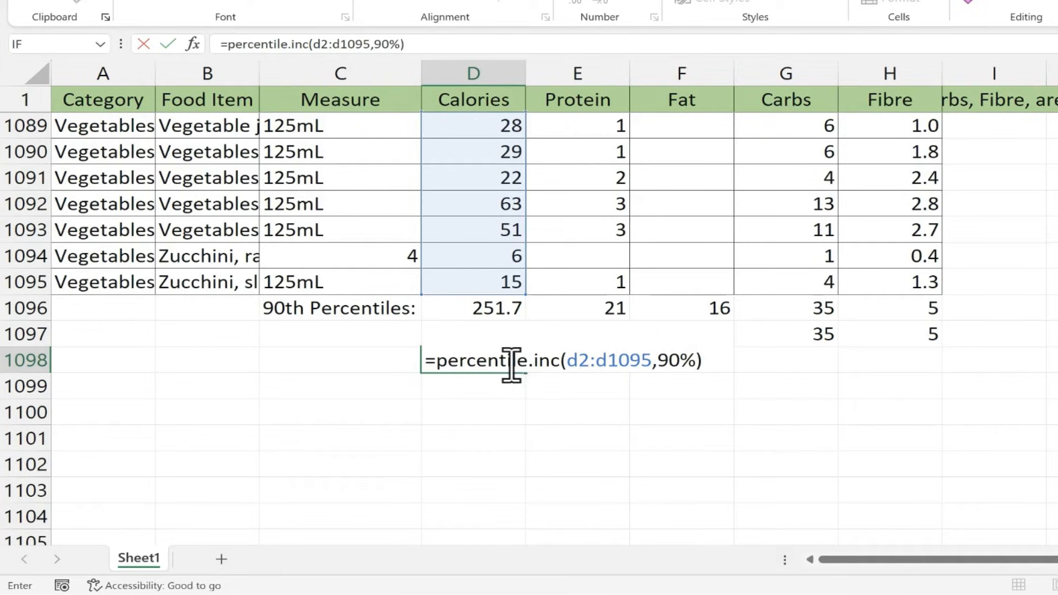
pyautogui.press('enter')
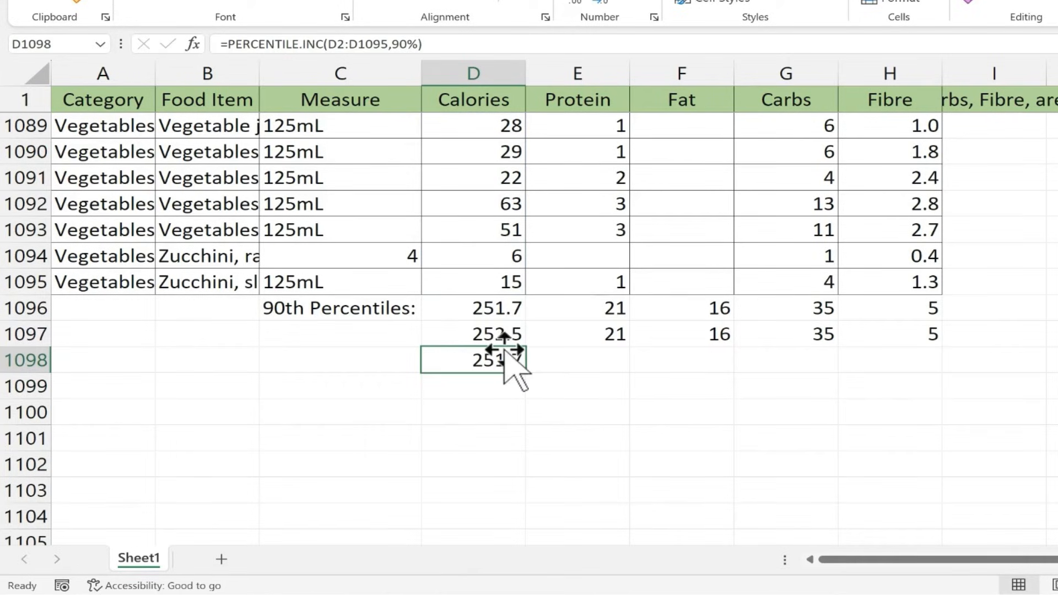
pyautogui.click(472, 333)
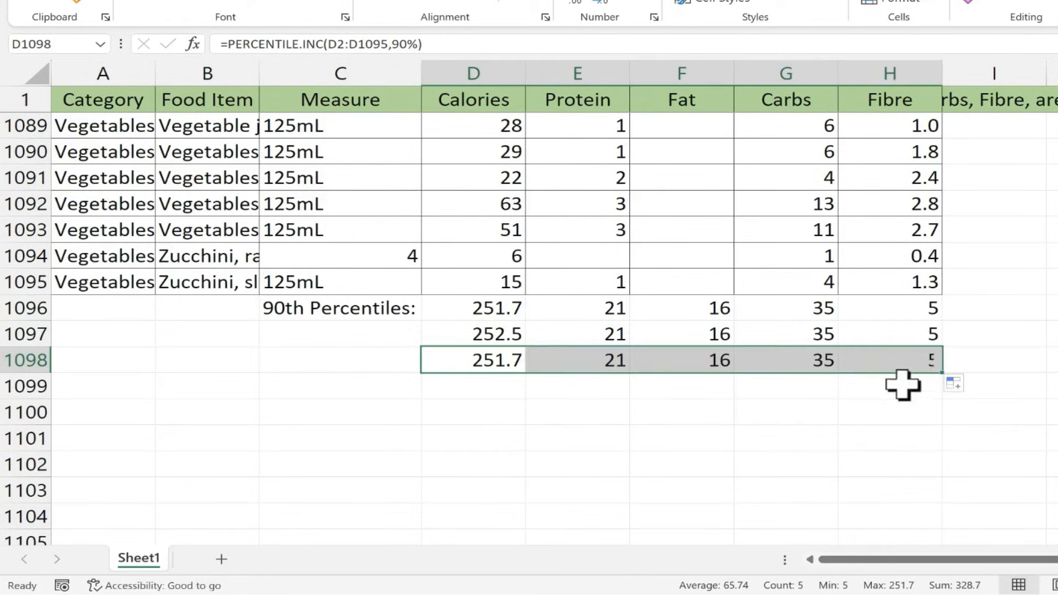
pyautogui.write('Exclusive')
pyautogui.click(340, 360)
pyautogui.write('Inclusive')
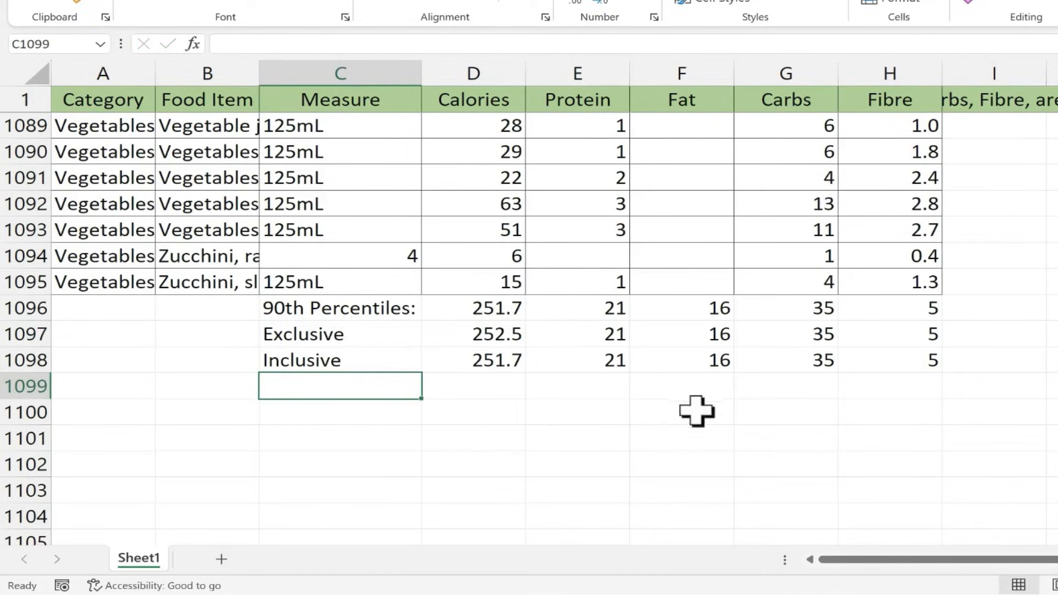
pyautogui.moveTo(911, 102)
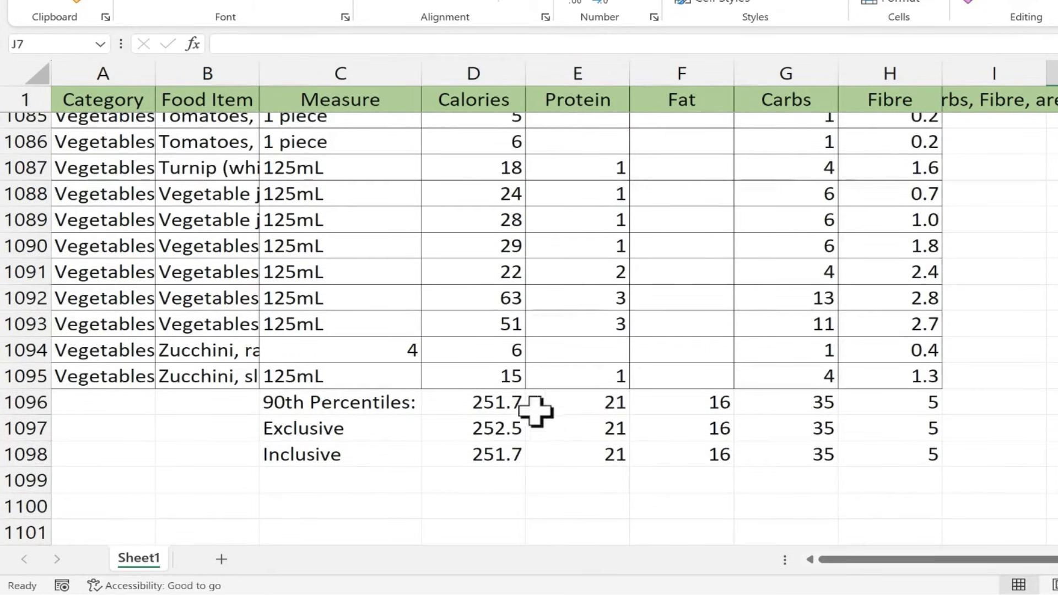
pyautogui.moveTo(489, 377)
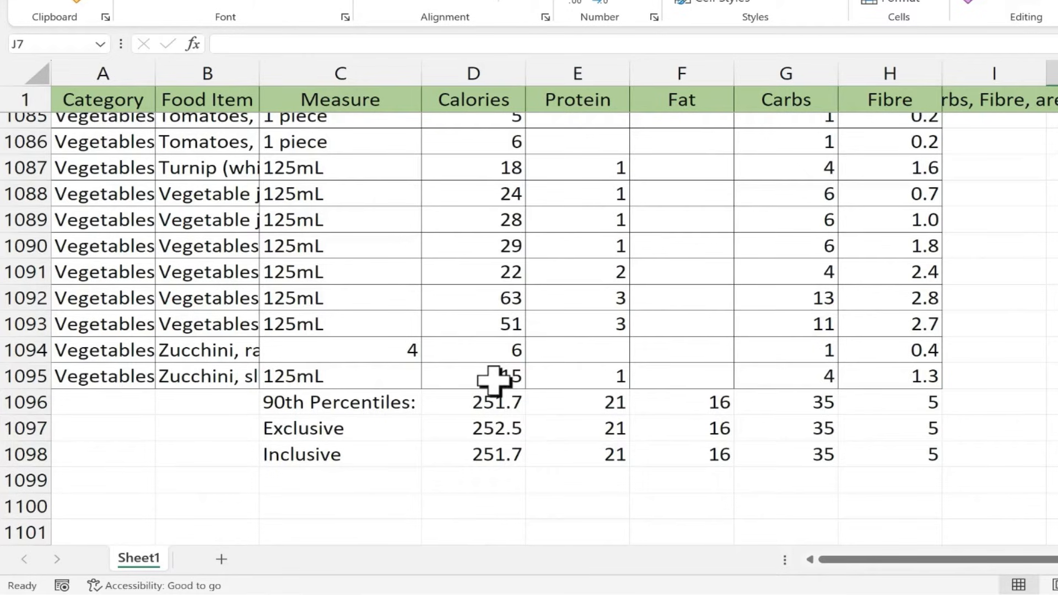
# Select the Calories values from D1095 up to D2.
pyautogui.click(472, 375)
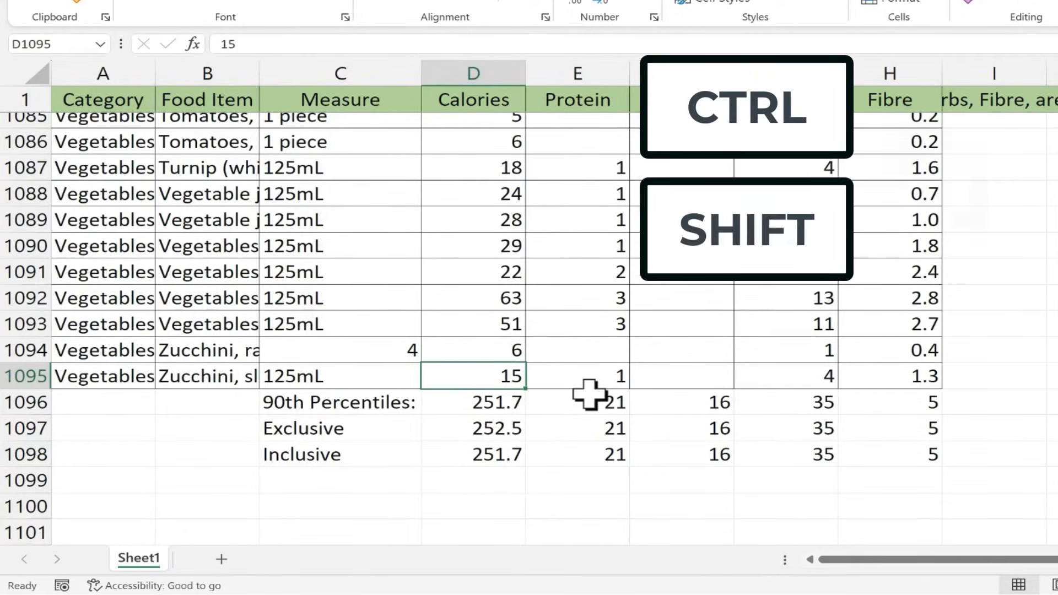
pyautogui.click(472, 72)
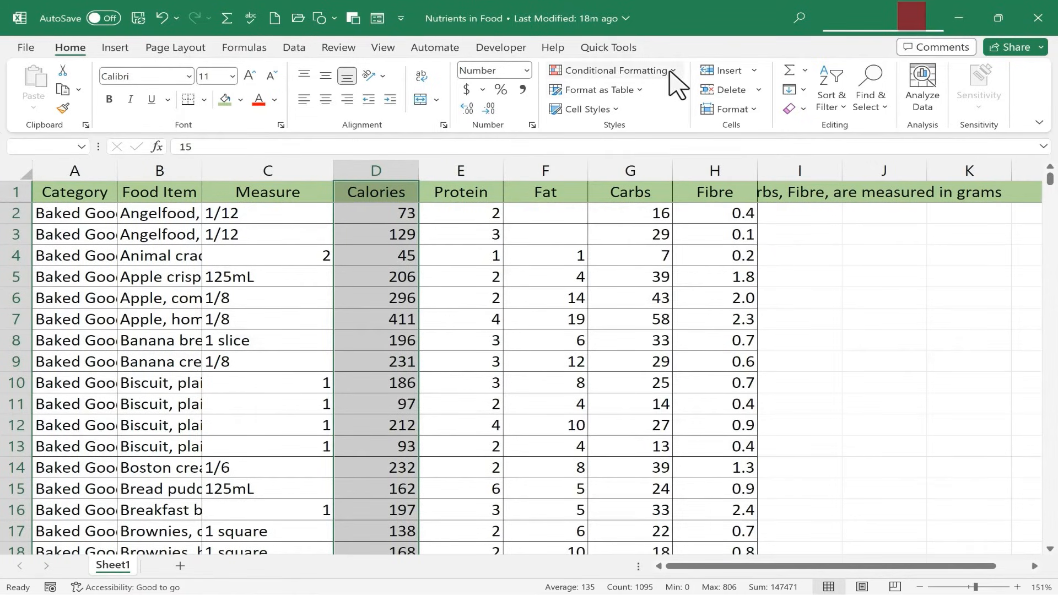
# Add a Greater Than 251 rule to Calories using Green Fill with Dark Green Text.
pyautogui.click(613, 70)
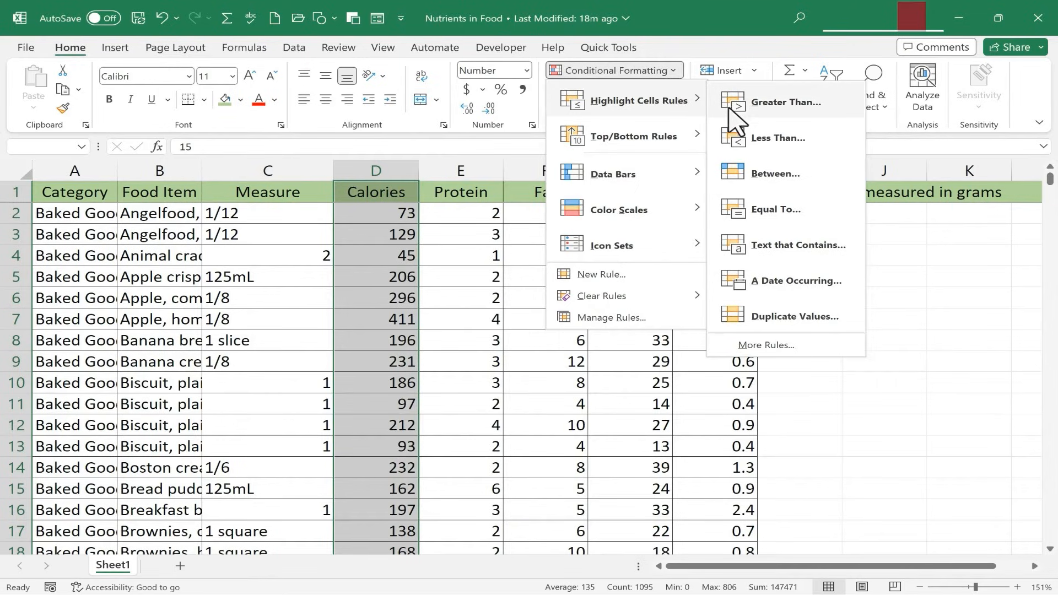
pyautogui.click(784, 102)
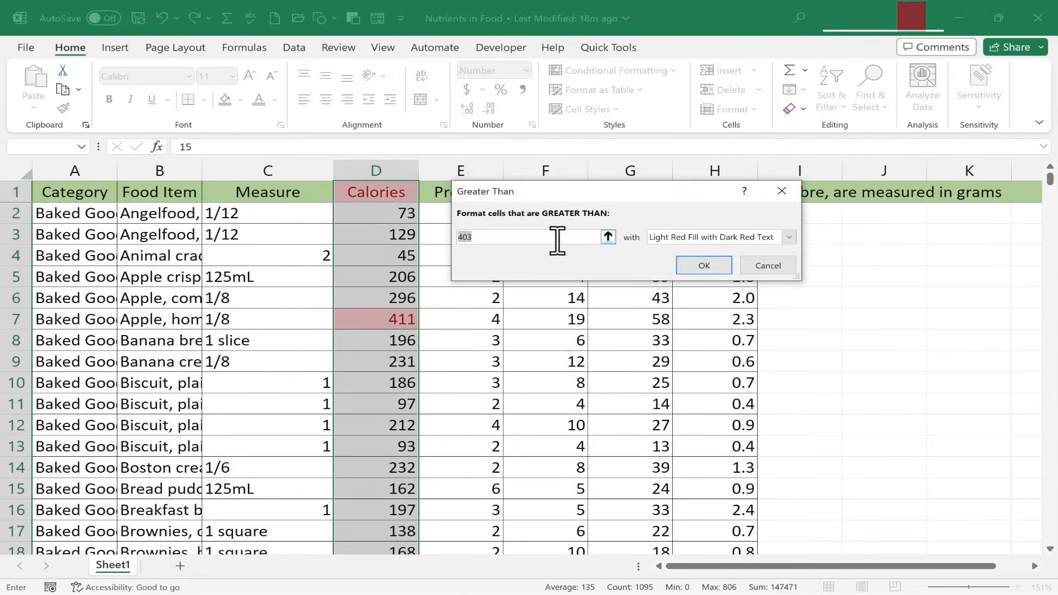
pyautogui.write('251')
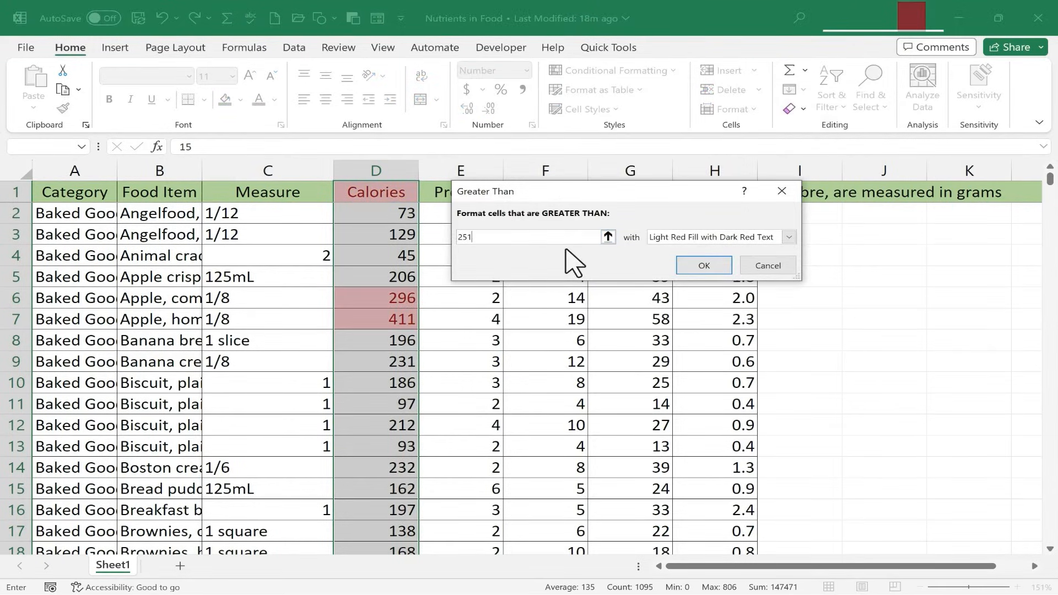
pyautogui.click(787, 237)
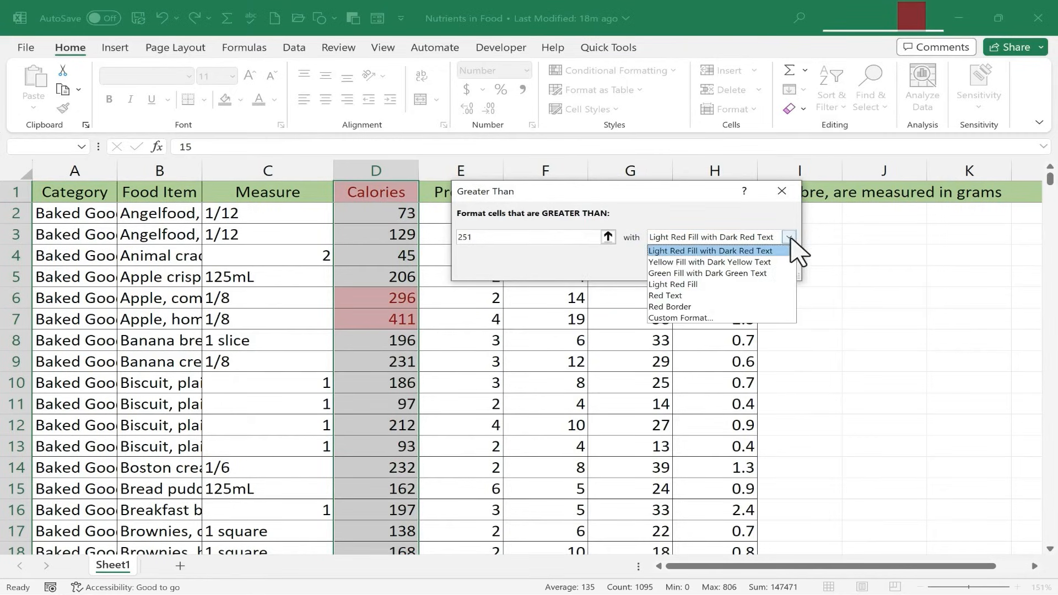
pyautogui.click(706, 273)
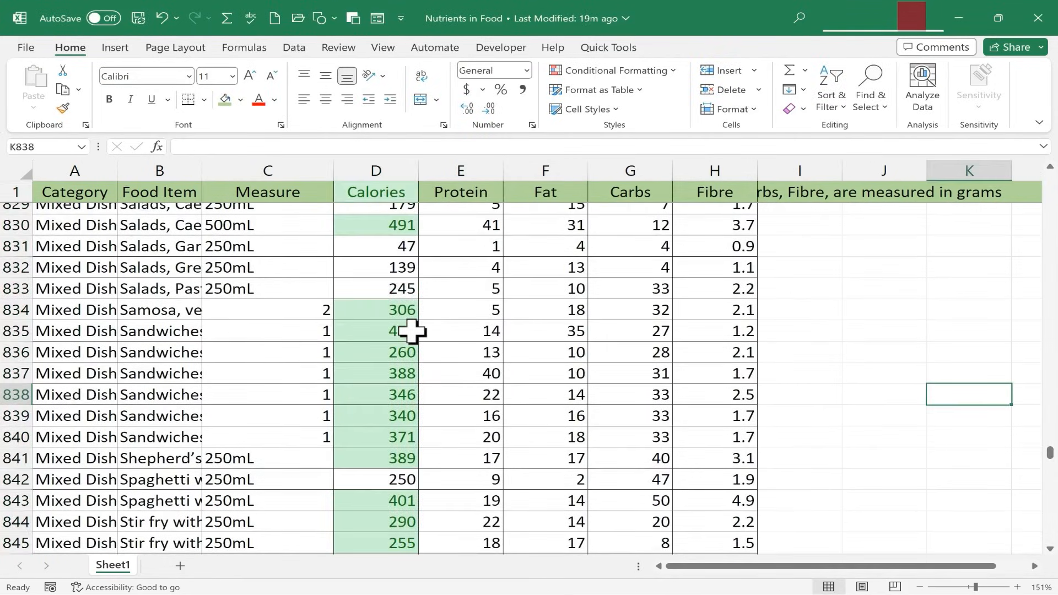
pyautogui.scroll(-3)
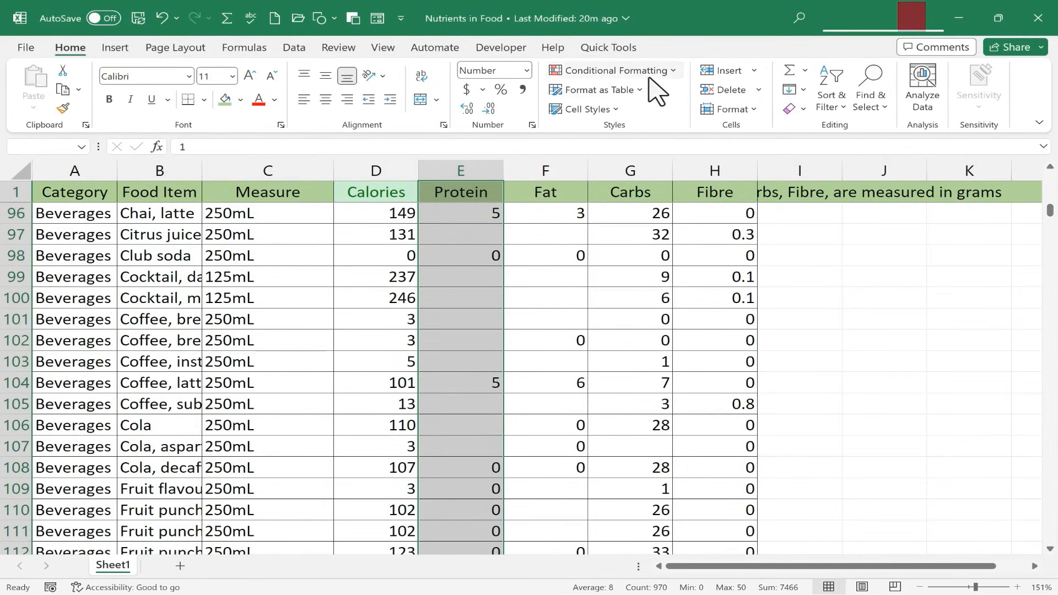
# Add a Greater Than 20 rule to Protein with Green Fill with Dark Green Text.
pyautogui.click(611, 70)
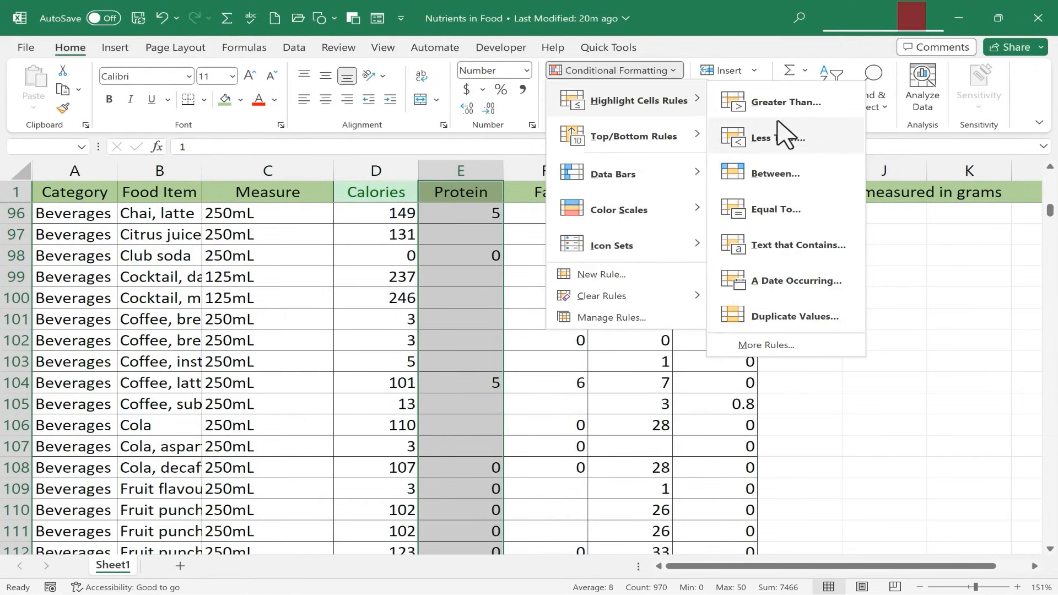
pyautogui.click(786, 101)
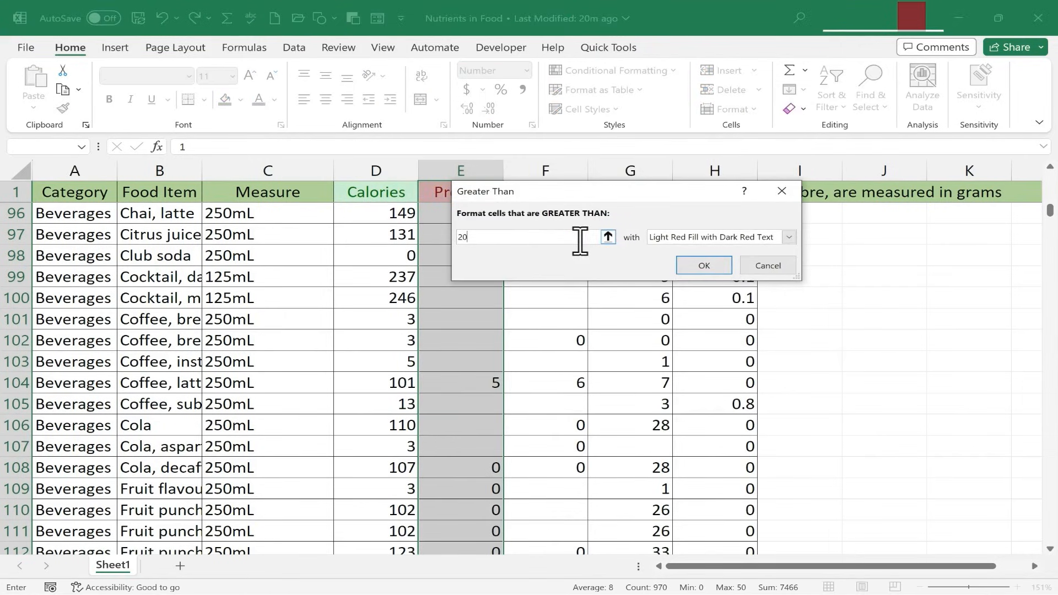
pyautogui.click(787, 237)
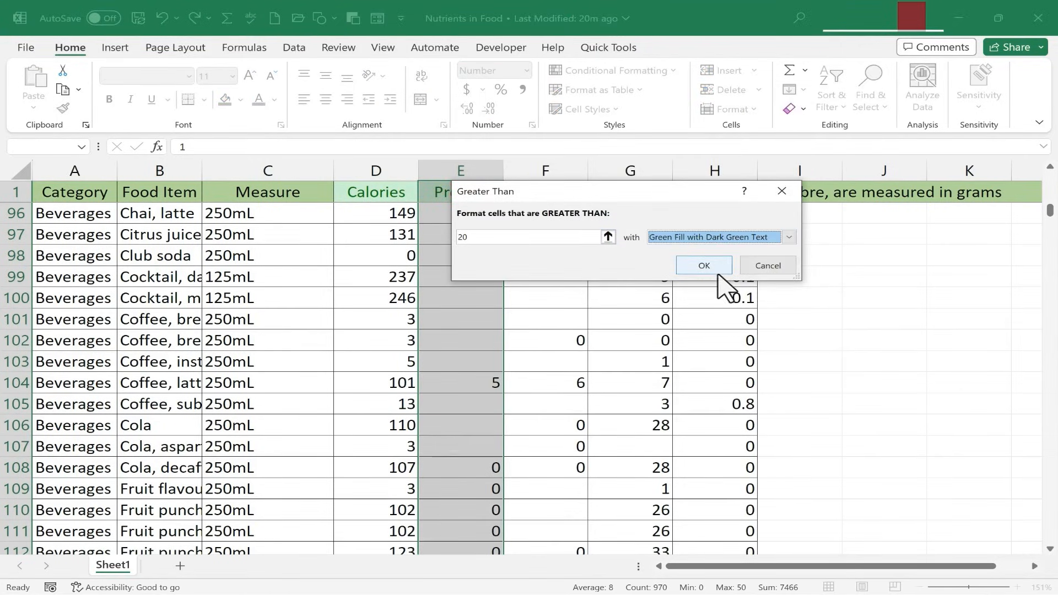
pyautogui.click(703, 264)
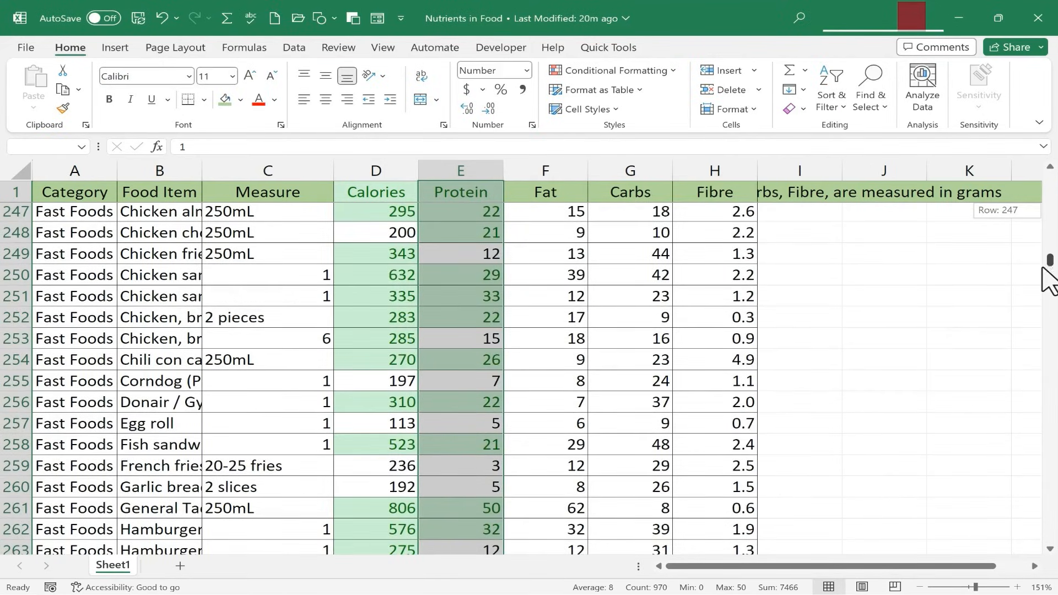
pyautogui.scroll(-3)
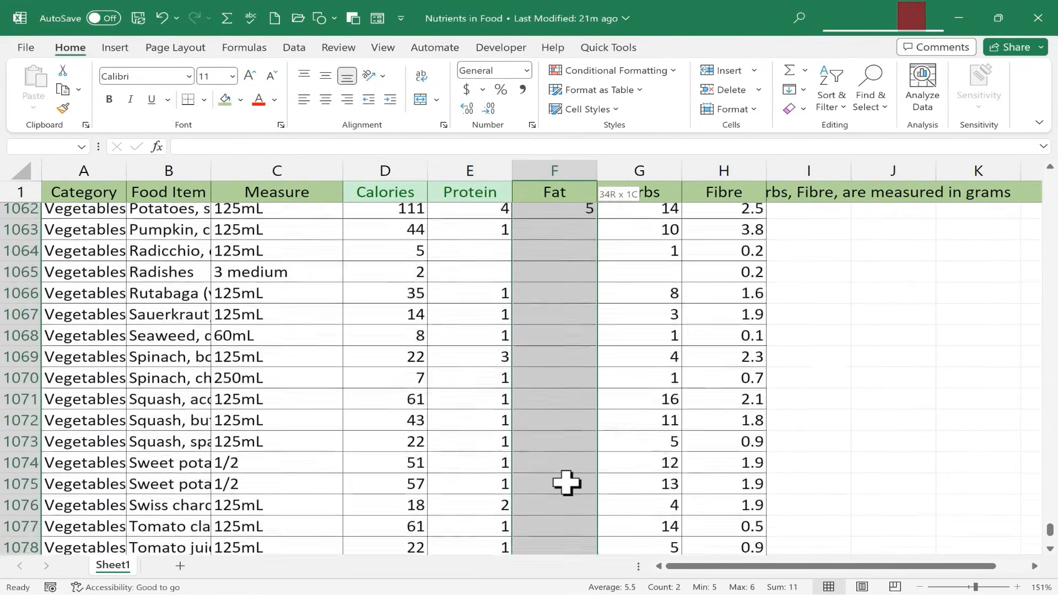
# Apply a Greater Than 15 rule with green fill to the Fat column values.
pyautogui.click(611, 70)
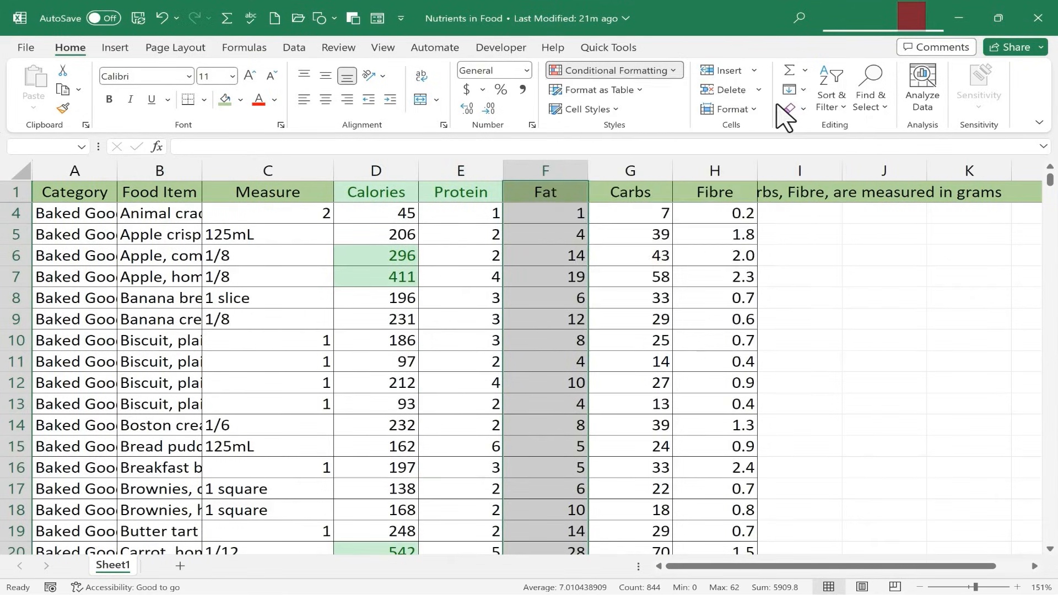
pyautogui.click(618, 70)
pyautogui.write('15')
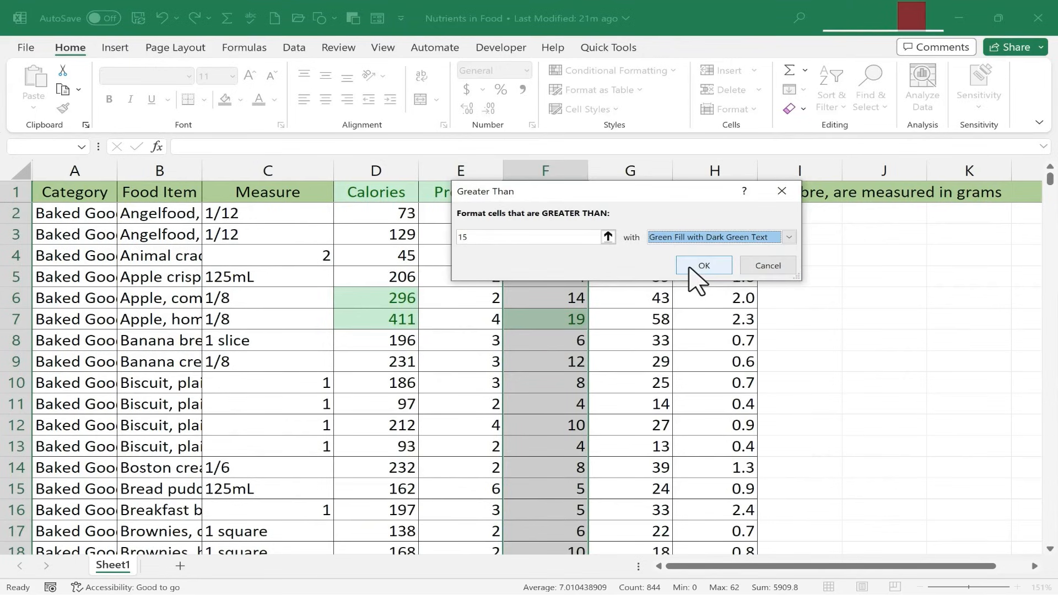
pyautogui.click(703, 264)
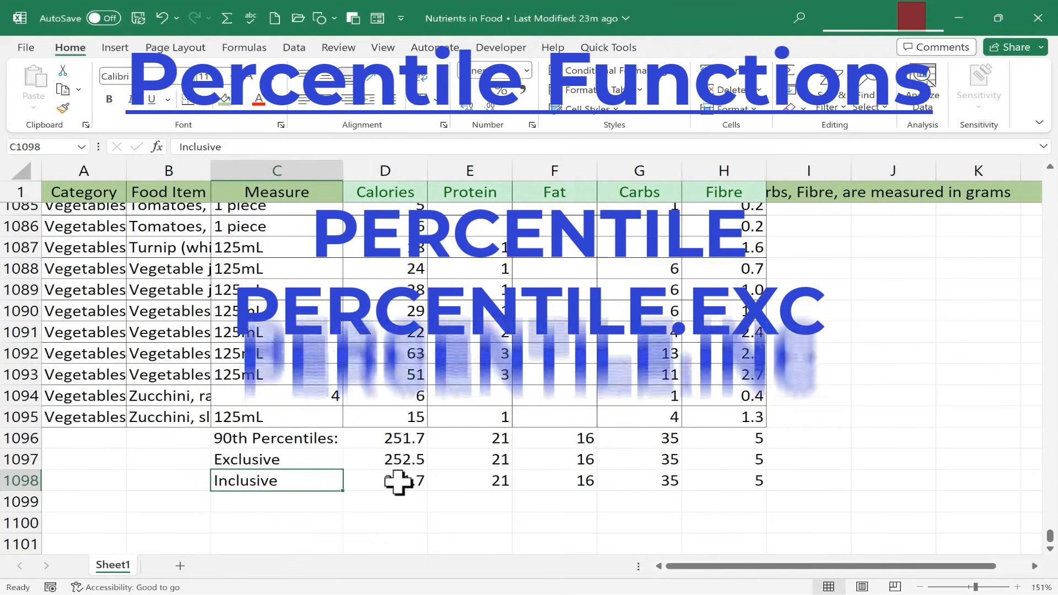
pyautogui.write('=PERCENTILE.INC(D2:D1095,90%)')
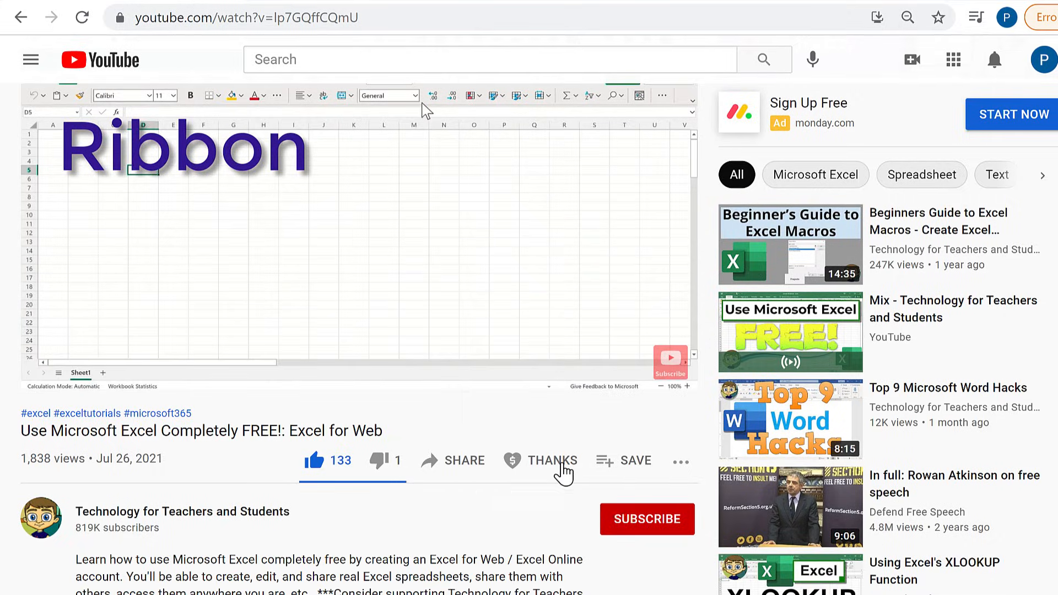
# Open the Super Thanks offer for the Technology for Teachers and Students channel.
pyautogui.click(540, 460)
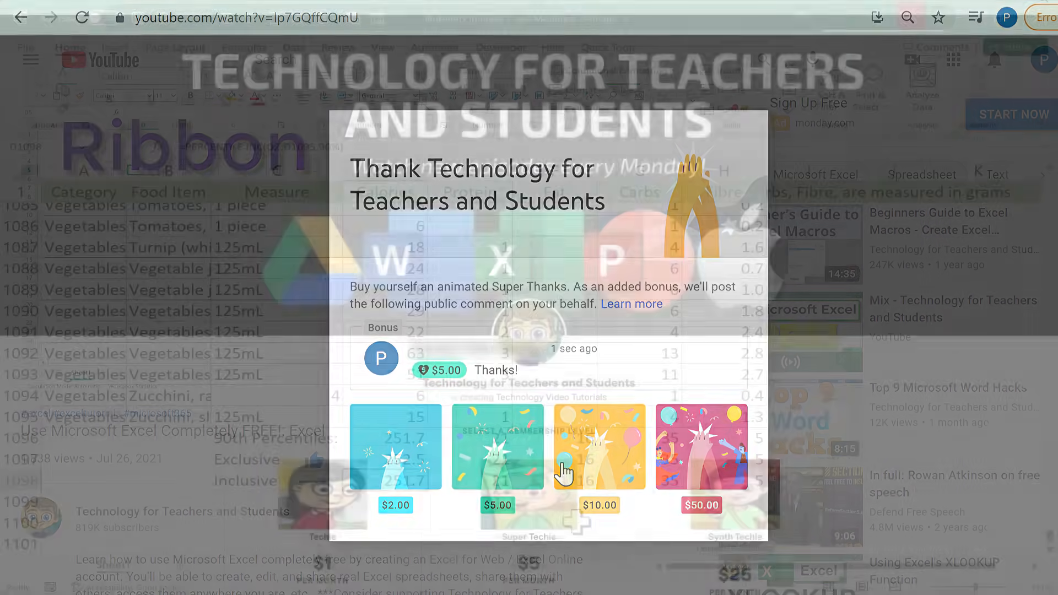